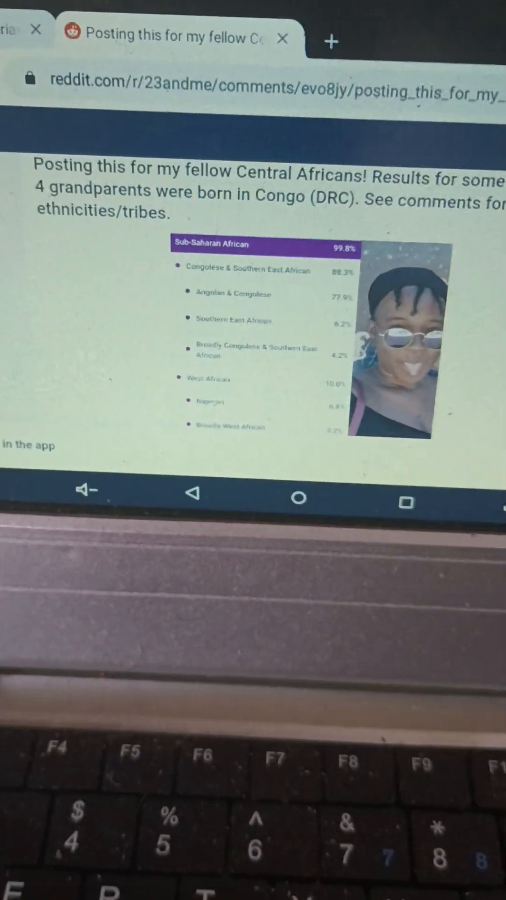
# Scroll through the Central Africans 23andMe results post and on to the post with mostly Nigerian ancestry
pyautogui.scroll(-3)
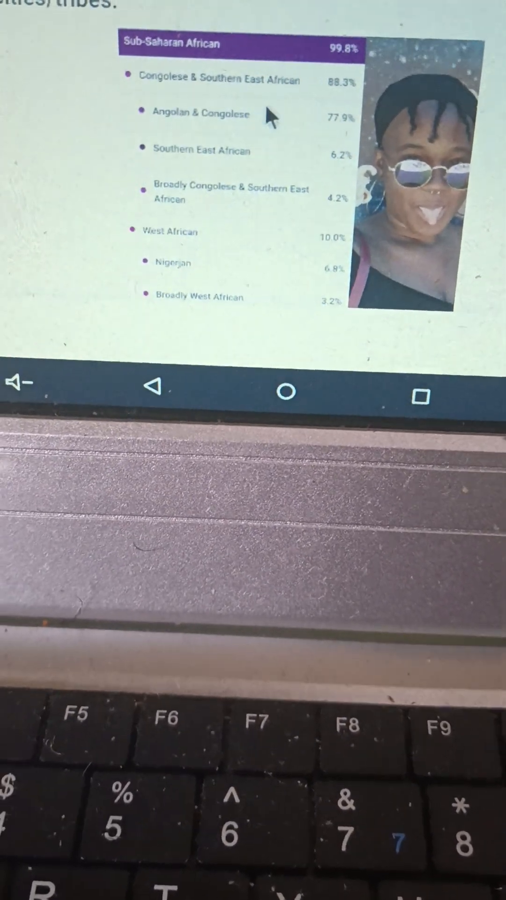
pyautogui.scroll(-3)
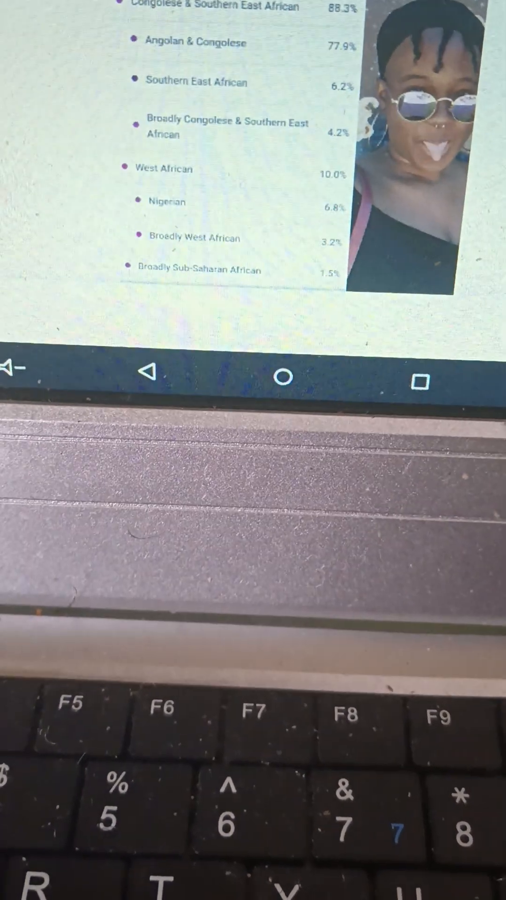
pyautogui.scroll(-3)
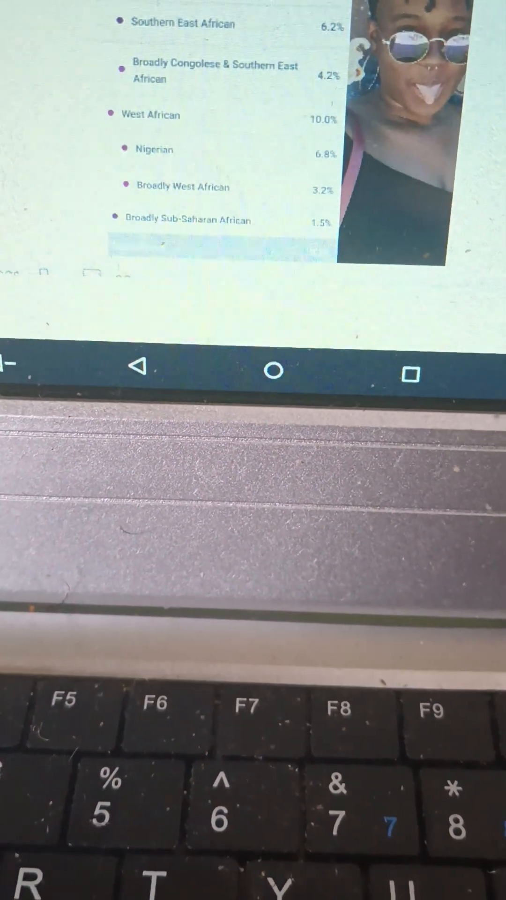
pyautogui.scroll(-3)
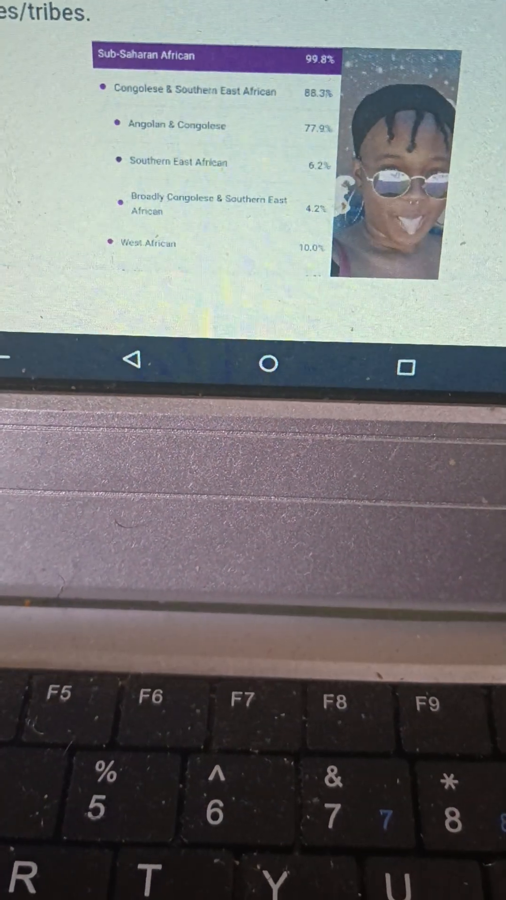
pyautogui.scroll(-3)
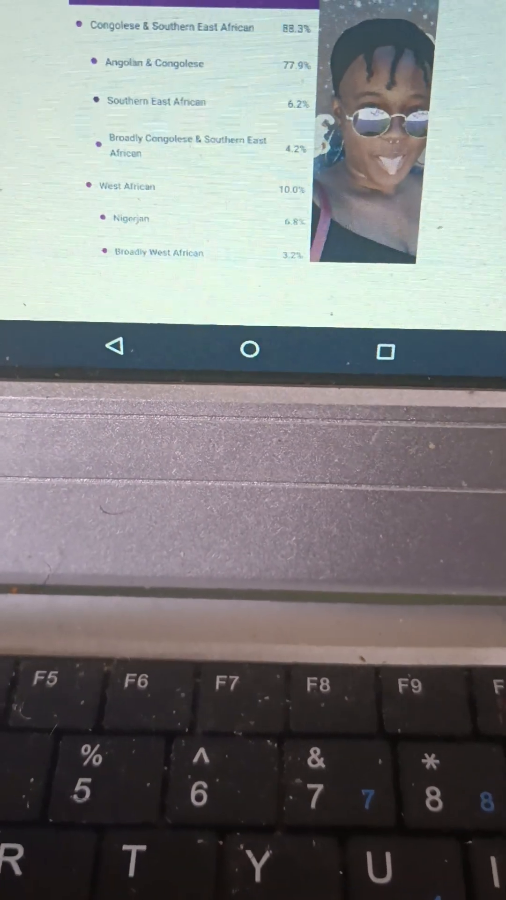
pyautogui.scroll(-3)
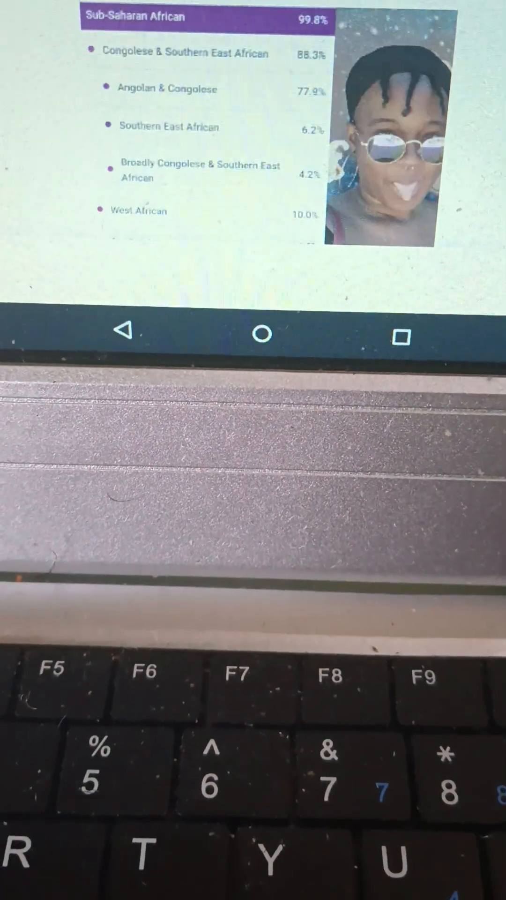
pyautogui.scroll(-3)
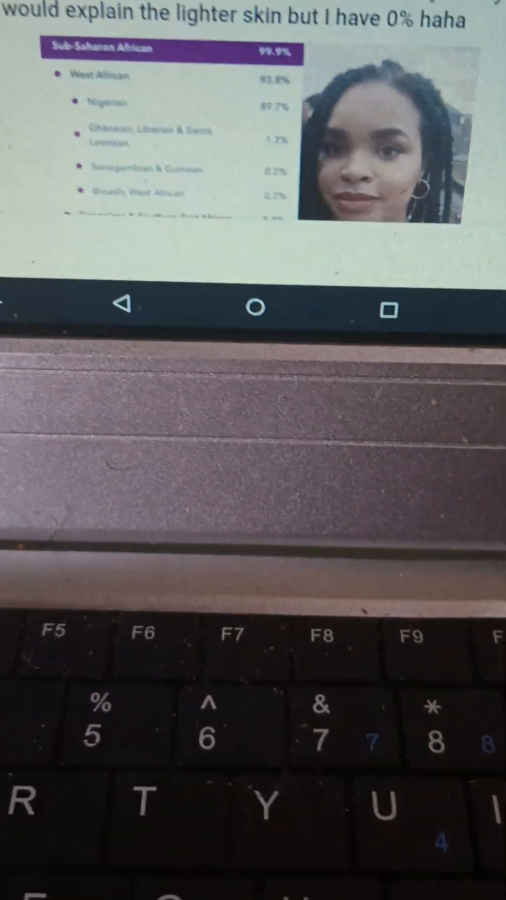
pyautogui.scroll(-3)
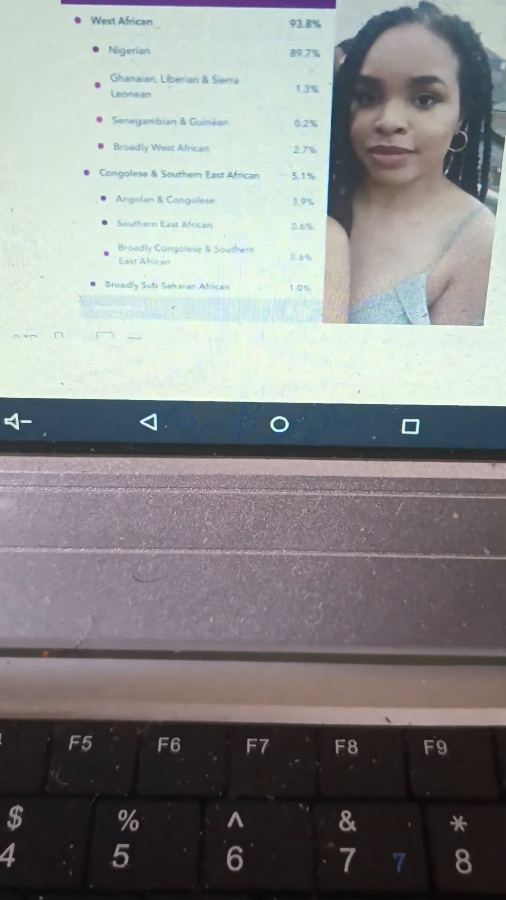
pyautogui.scroll(-3)
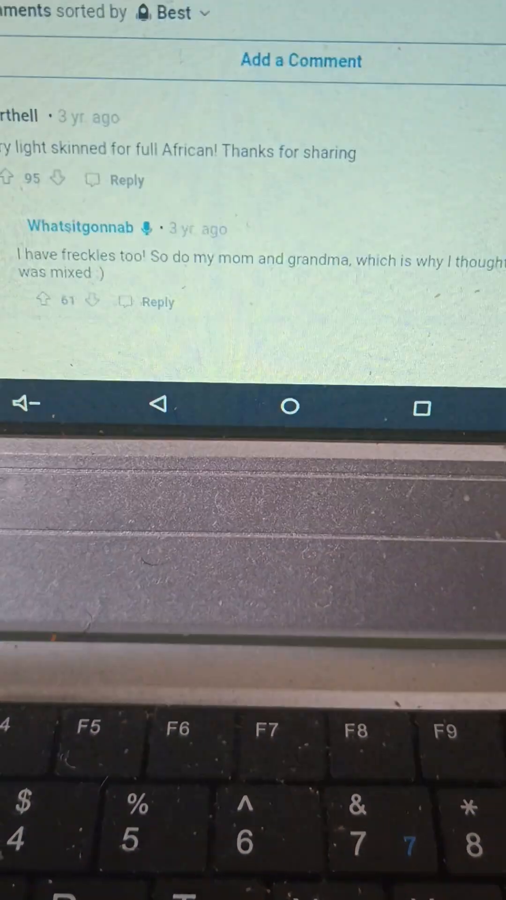
pyautogui.scroll(-3)
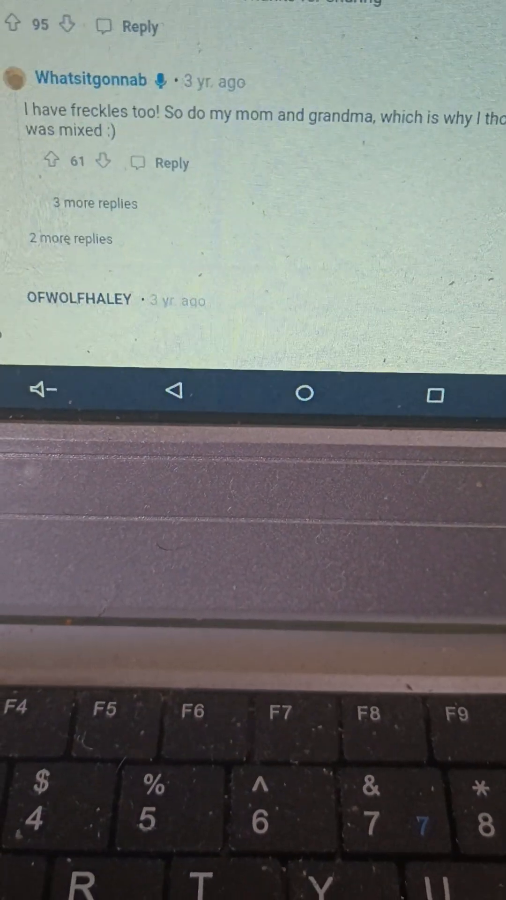
pyautogui.scroll(-3)
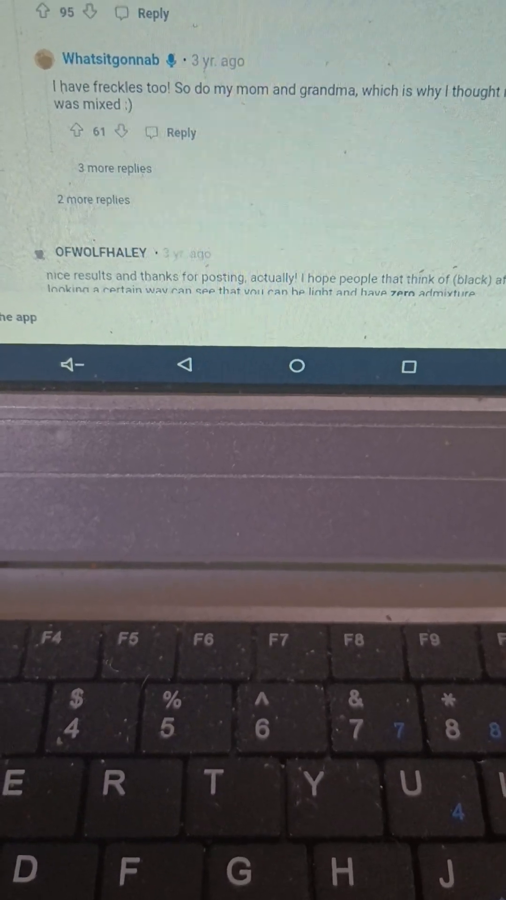
pyautogui.scroll(-3)
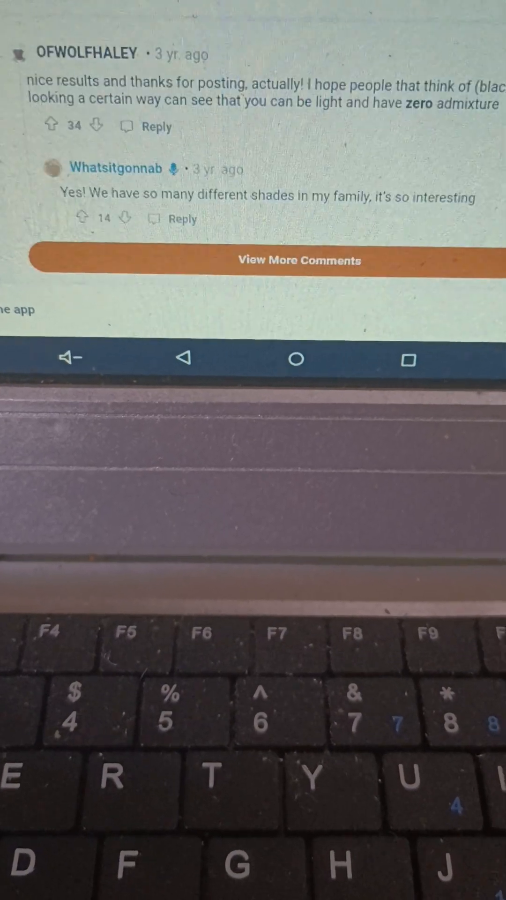
pyautogui.scroll(-3)
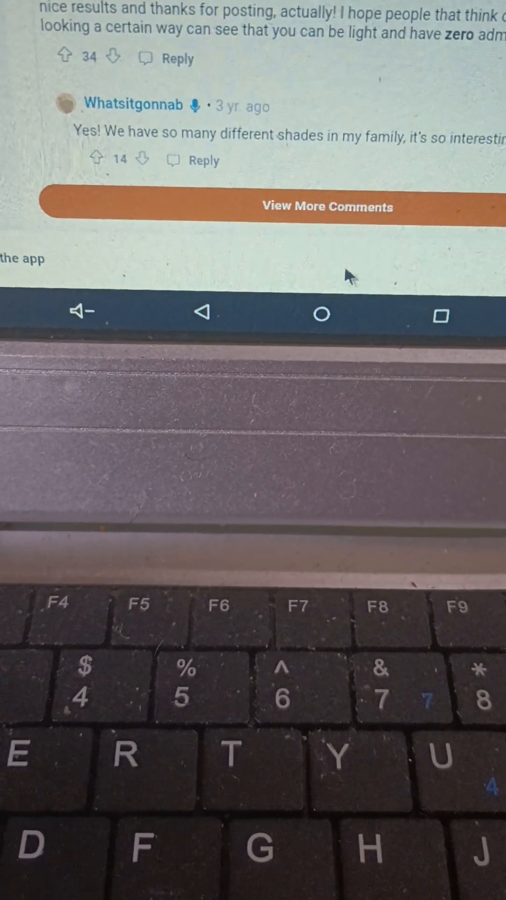
# Load more comments and read the replies about Neanderthal variants and skin tone to the thread's end
pyautogui.click(327, 206)
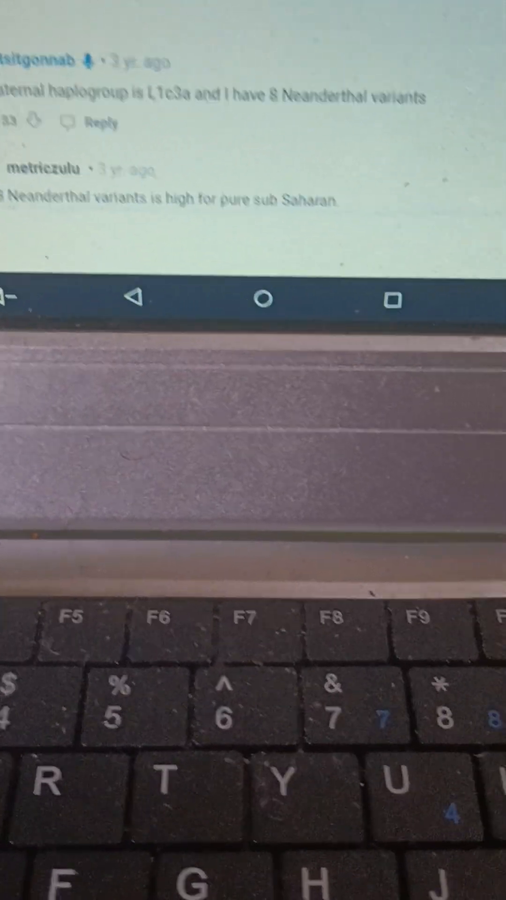
pyautogui.scroll(-3)
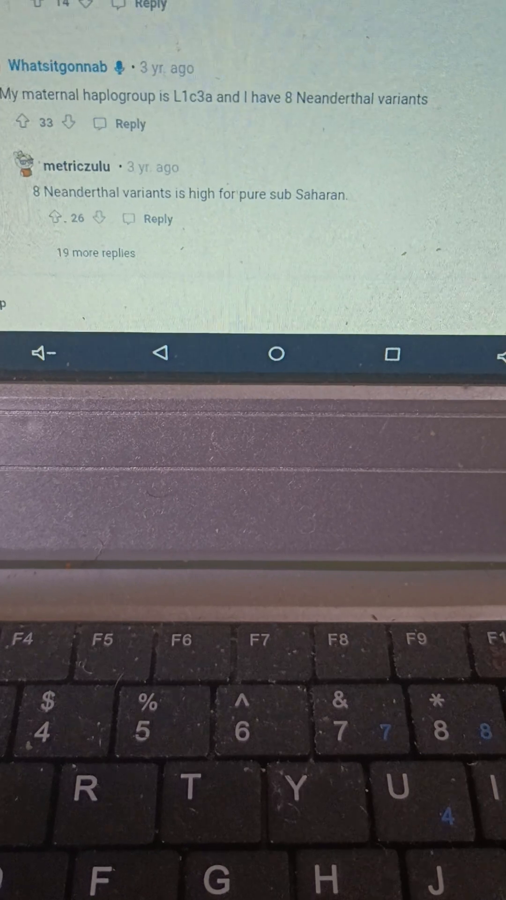
pyautogui.scroll(-3)
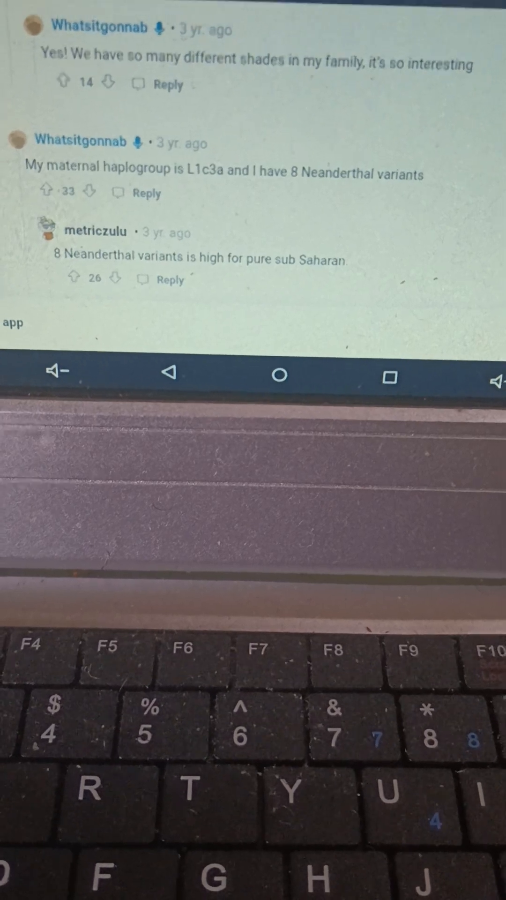
pyautogui.scroll(-3)
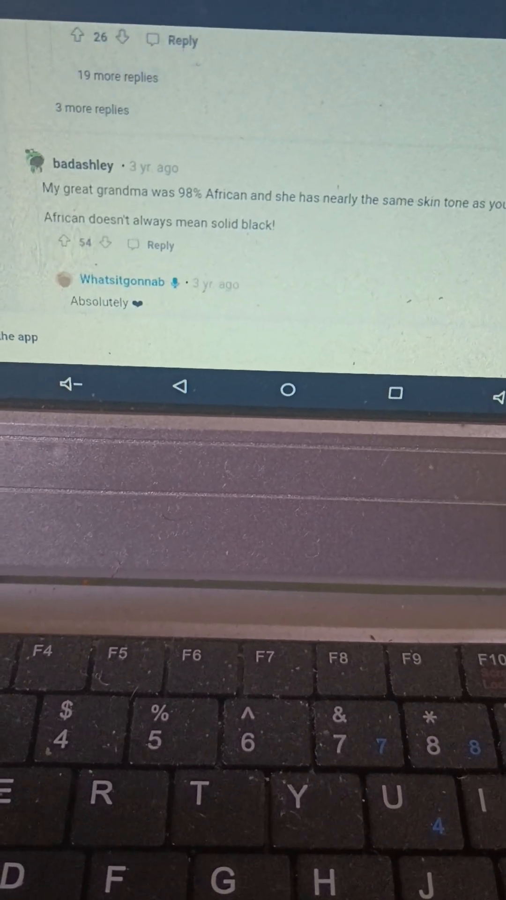
pyautogui.scroll(-3)
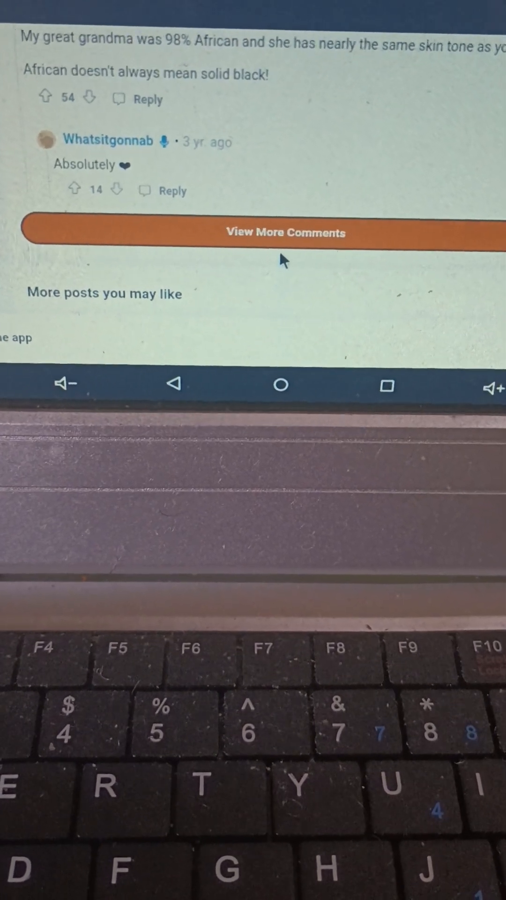
# Load the remaining comments and read the reply asking where in Nigeria the parents come from
pyautogui.click(285, 232)
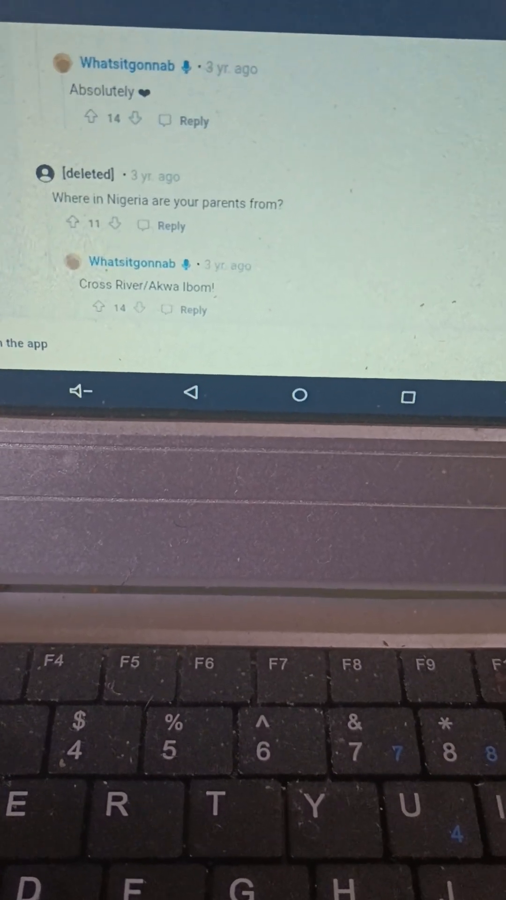
pyautogui.scroll(-3)
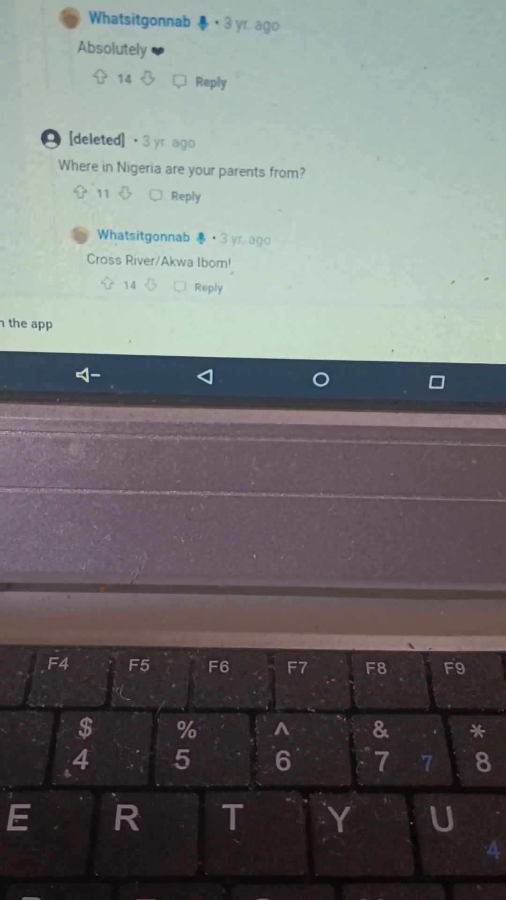
pyautogui.scroll(-3)
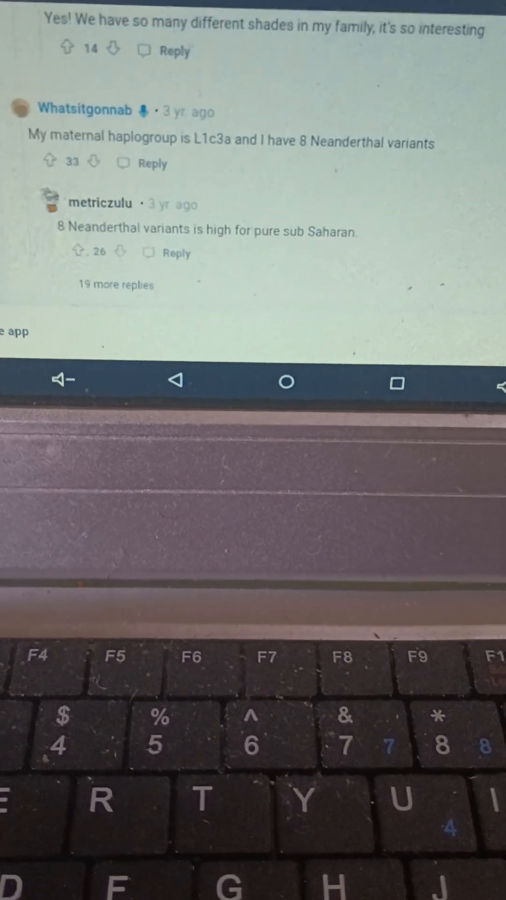
pyautogui.scroll(-3)
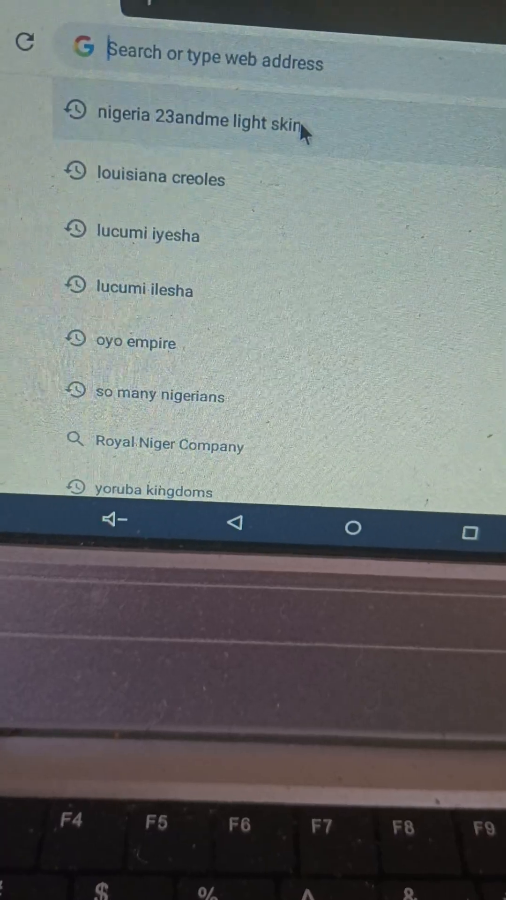
# Rerun the earlier search 'nigeria 23andme light skin' and switch to its image results
pyautogui.click(198, 121)
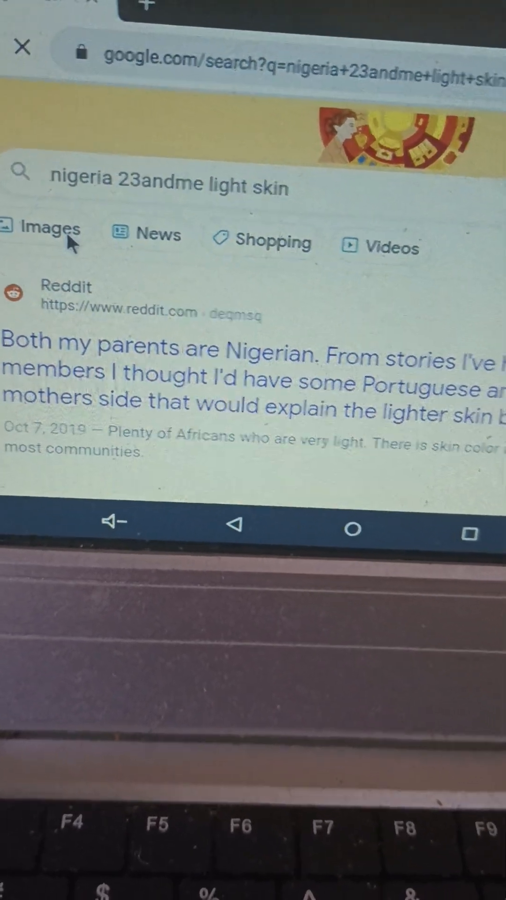
pyautogui.click(50, 230)
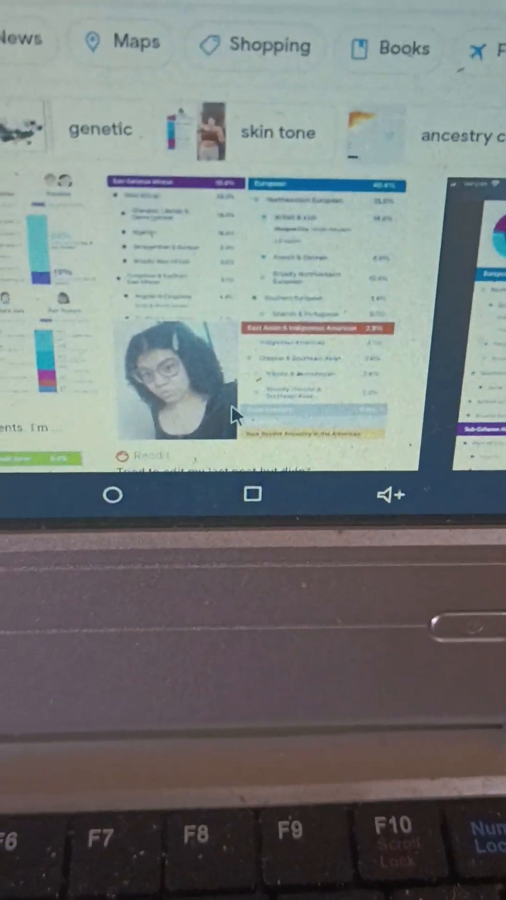
# Scroll the image results down to the Reddit 23andMe ancestry image captioned about a failed edit and repost
pyautogui.scroll(-3)
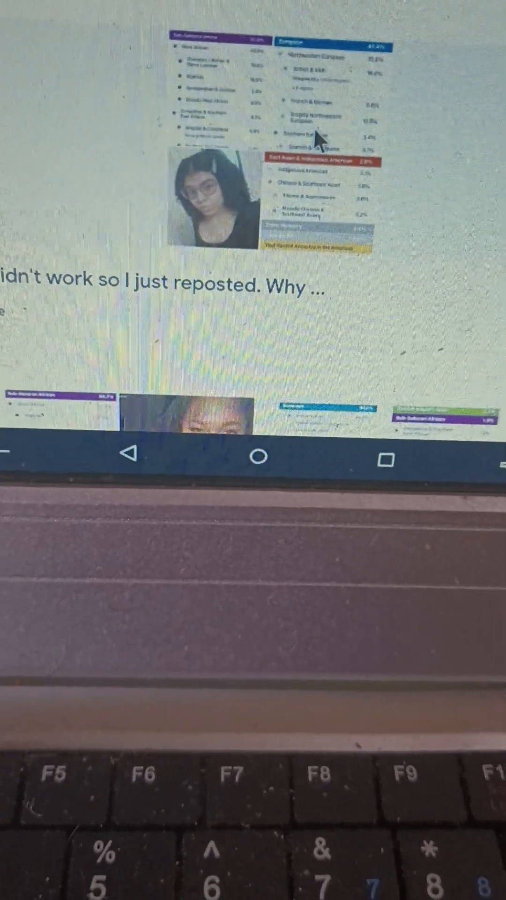
pyautogui.scroll(-3)
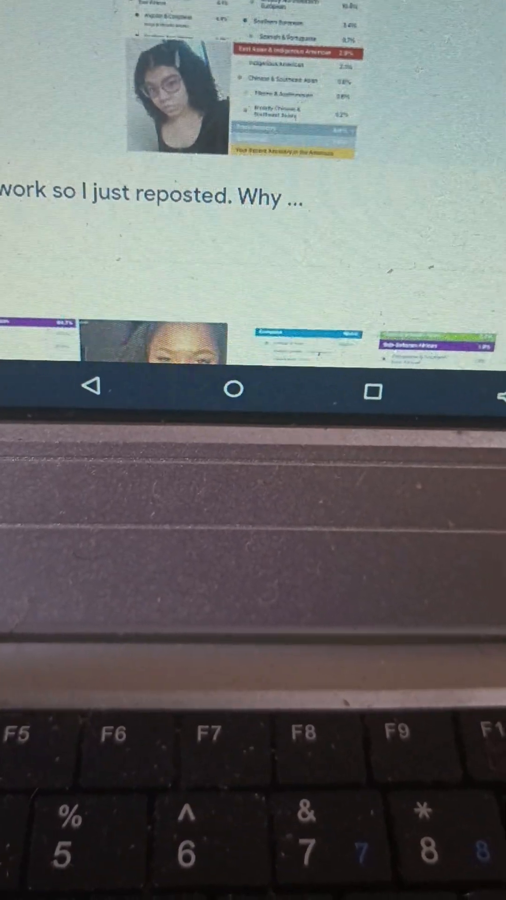
pyautogui.scroll(-3)
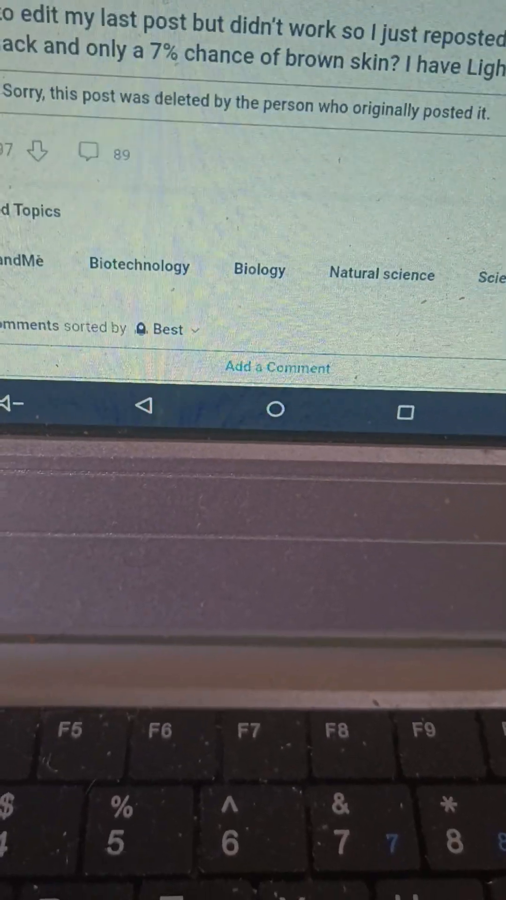
# Read down the deleted r/23andme post about a 7% chance of brown skin to More posts from r/23andme
pyautogui.scroll(-3)
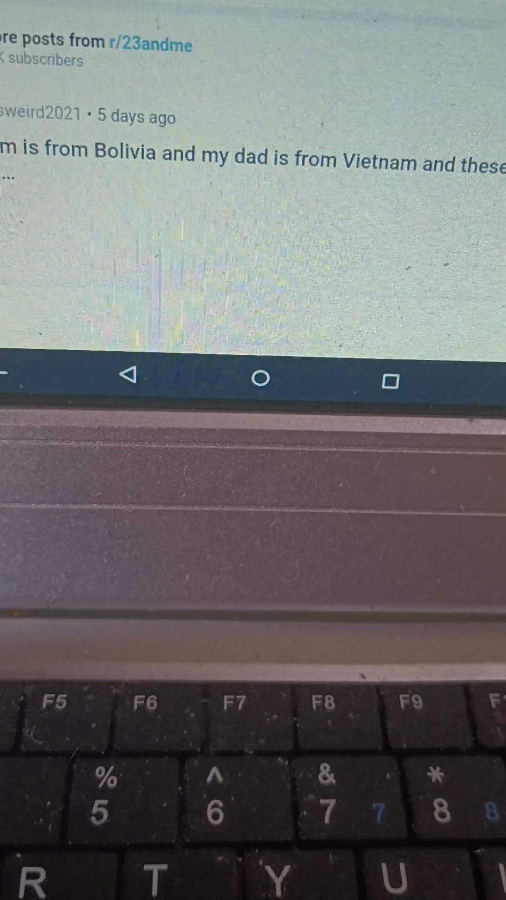
pyautogui.scroll(-3)
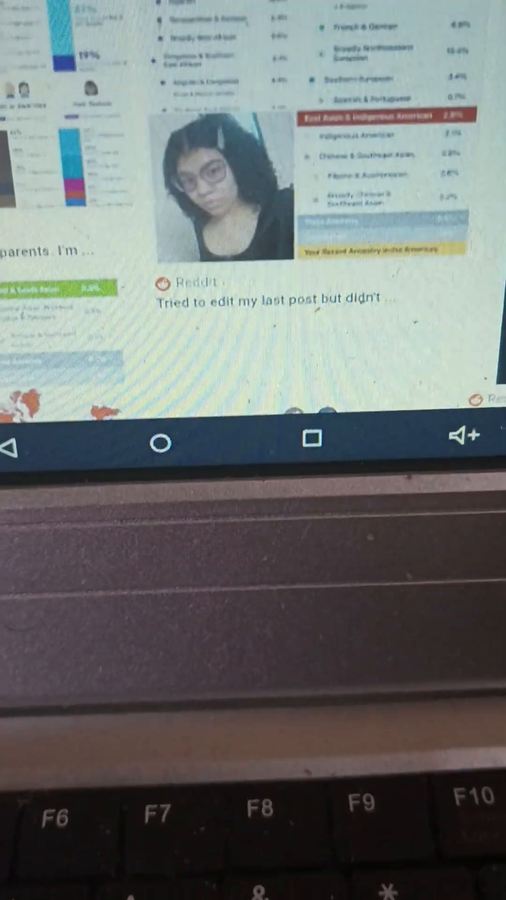
# Scroll the image results past the skin pigmentation images back to the reposted 23andMe results image
pyautogui.scroll(-3)
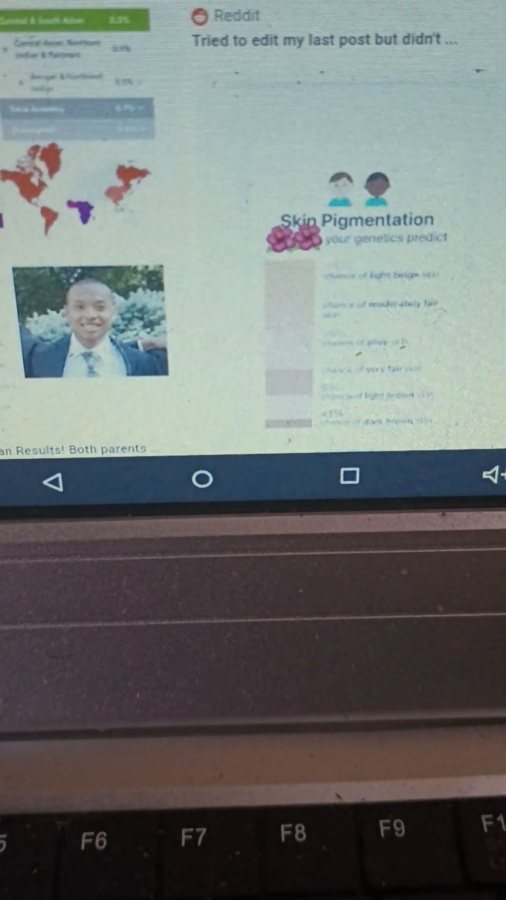
pyautogui.scroll(-3)
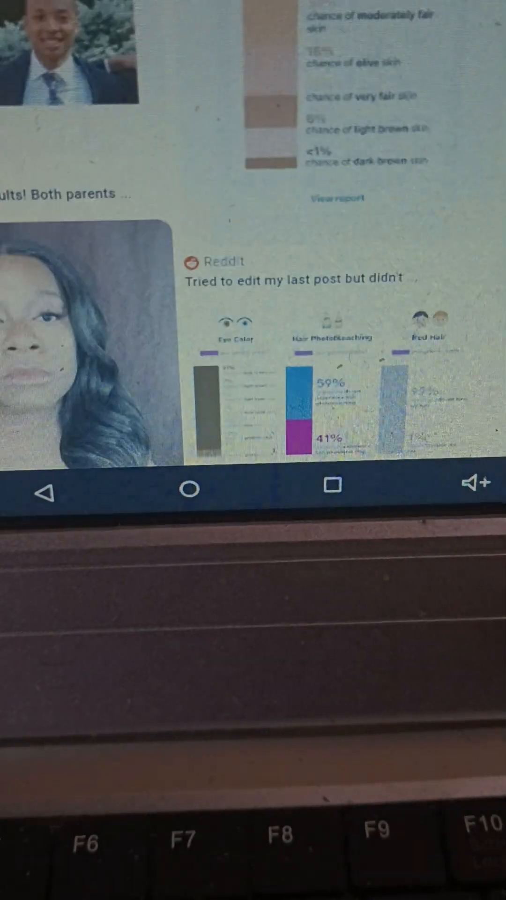
pyautogui.scroll(-3)
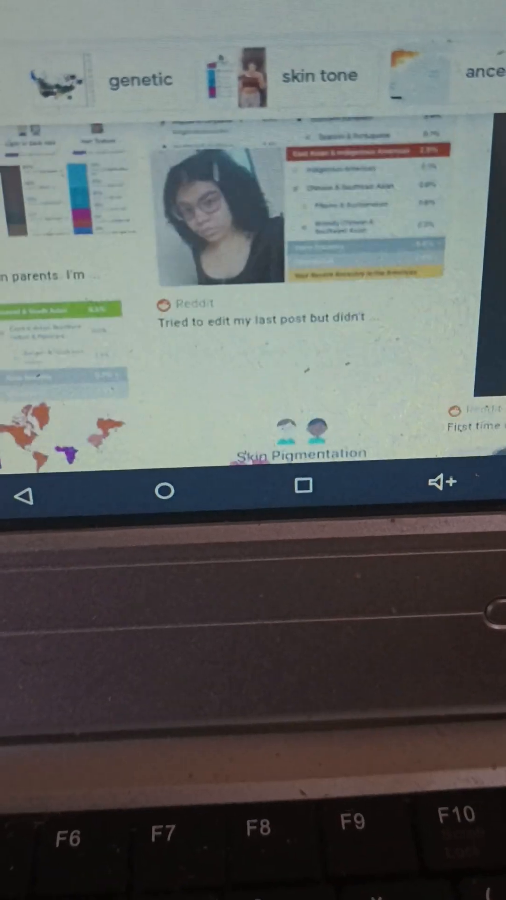
pyautogui.scroll(-3)
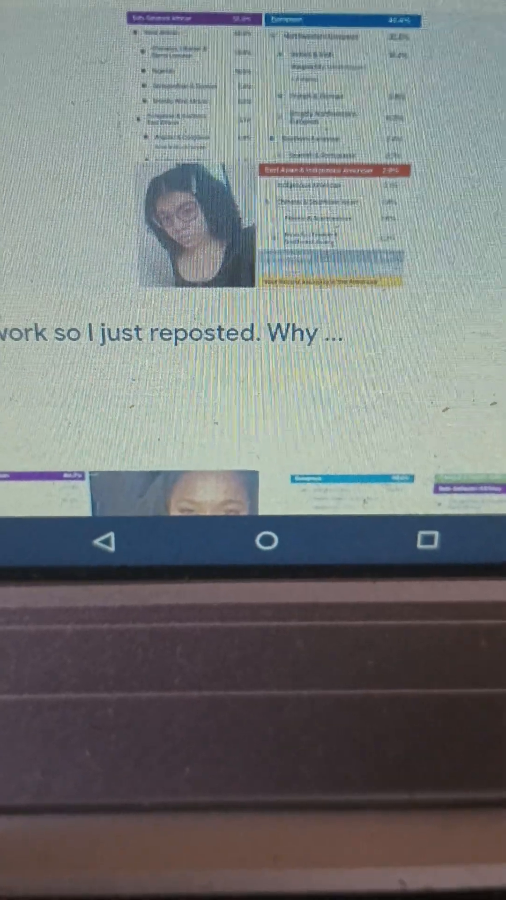
pyautogui.scroll(3)
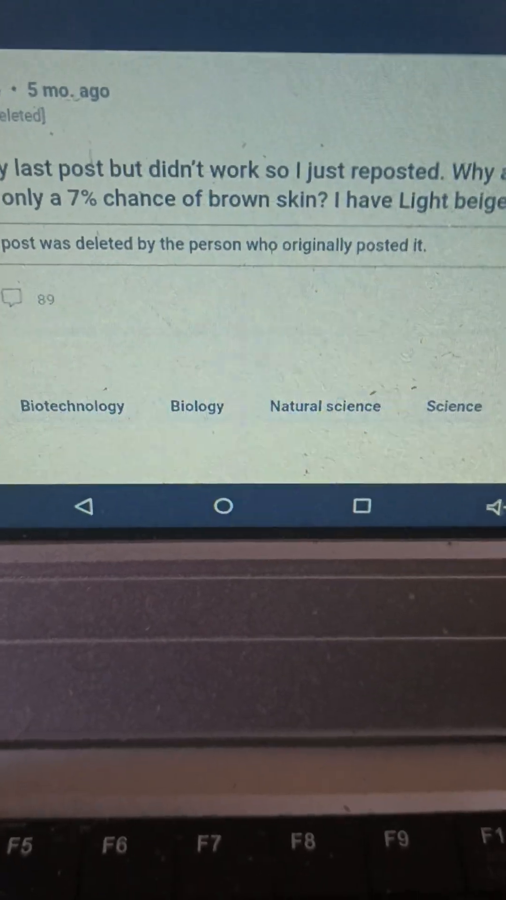
# Scroll through the reopened deleted post about only a 7% chance of brown skin
pyautogui.scroll(-3)
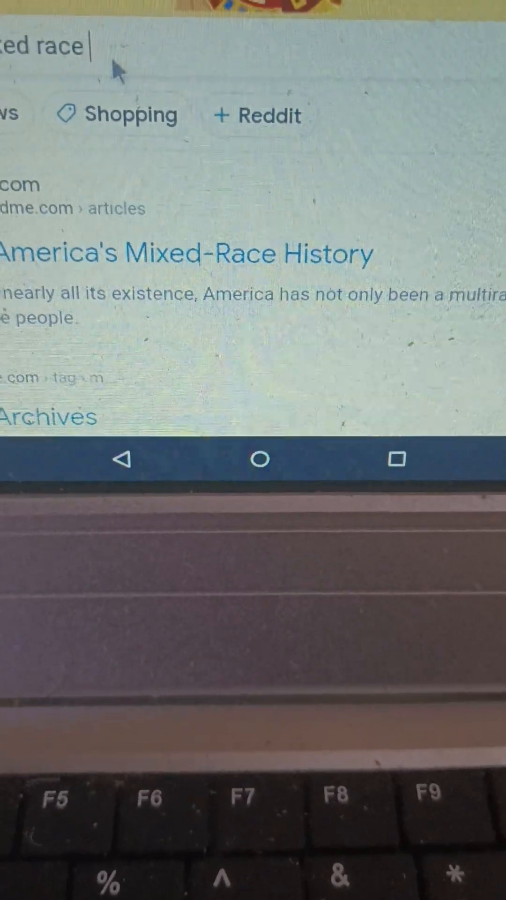
# Append 'reddit' to the mixed-race query and scroll its results
pyautogui.write('reddit')
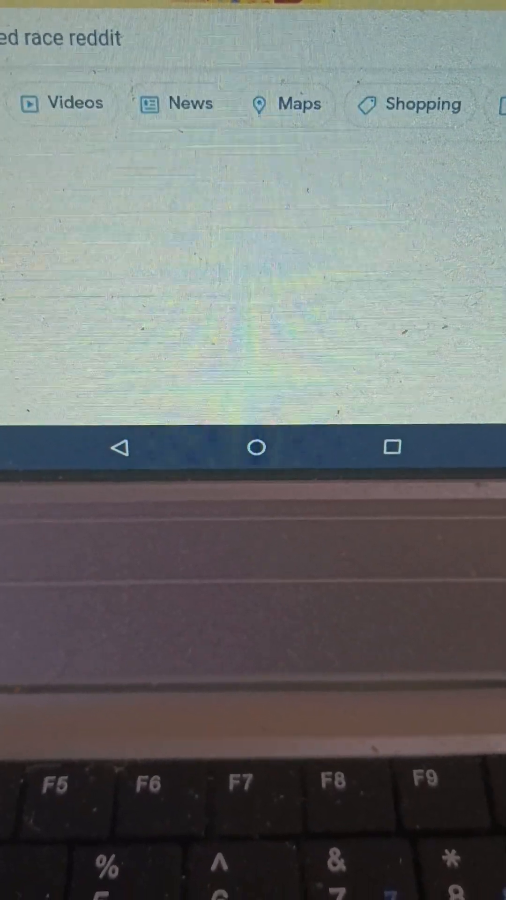
pyautogui.scroll(-3)
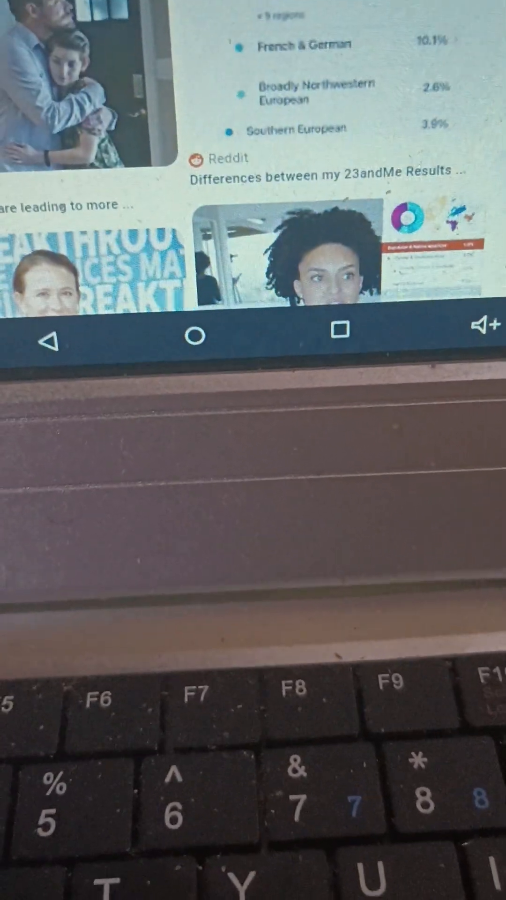
# Scroll the mixed-race Reddit image results down past The New York Times DNA testing kits image
pyautogui.scroll(-3)
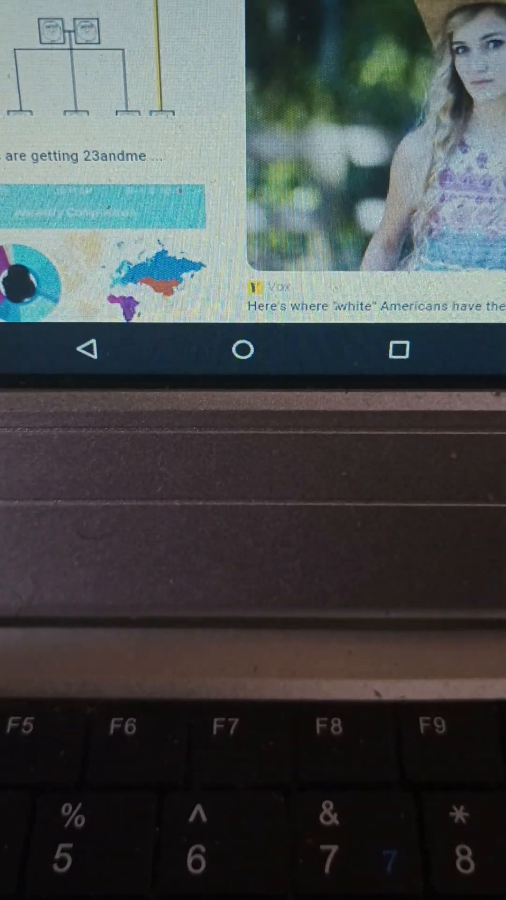
pyautogui.scroll(-3)
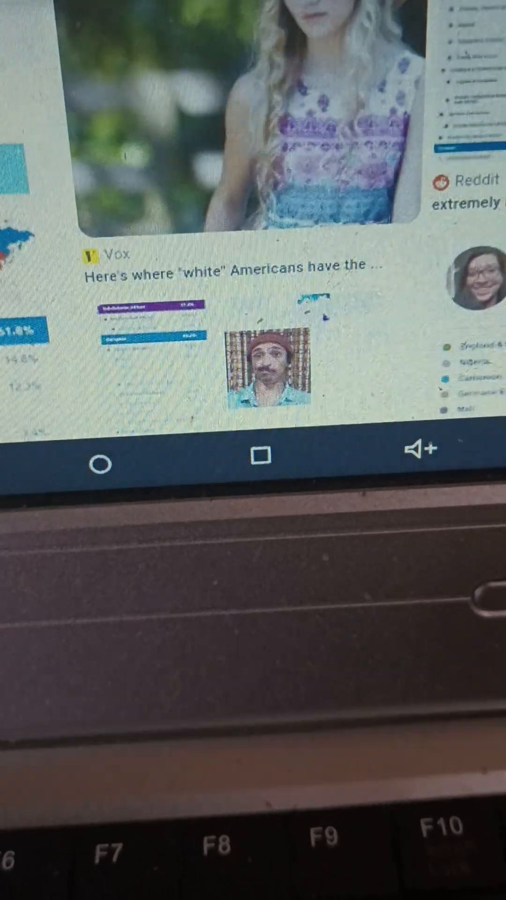
pyautogui.scroll(-3)
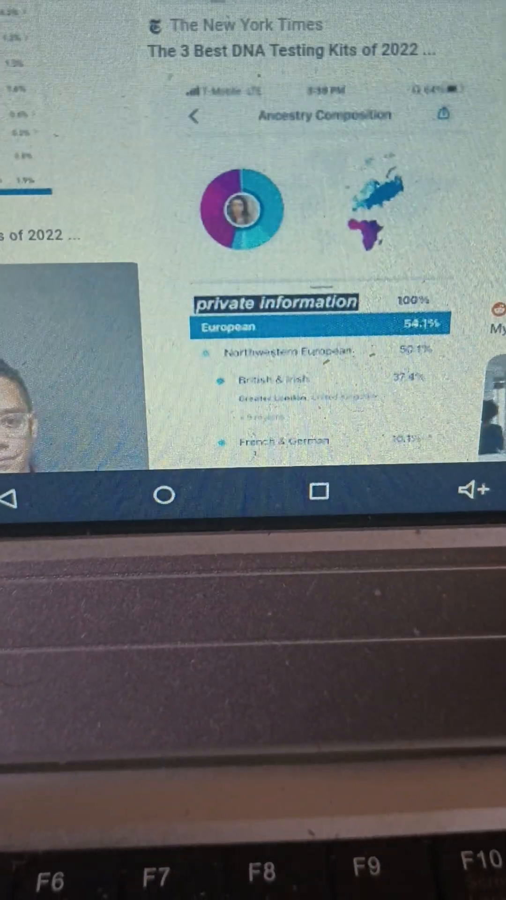
pyautogui.scroll(-3)
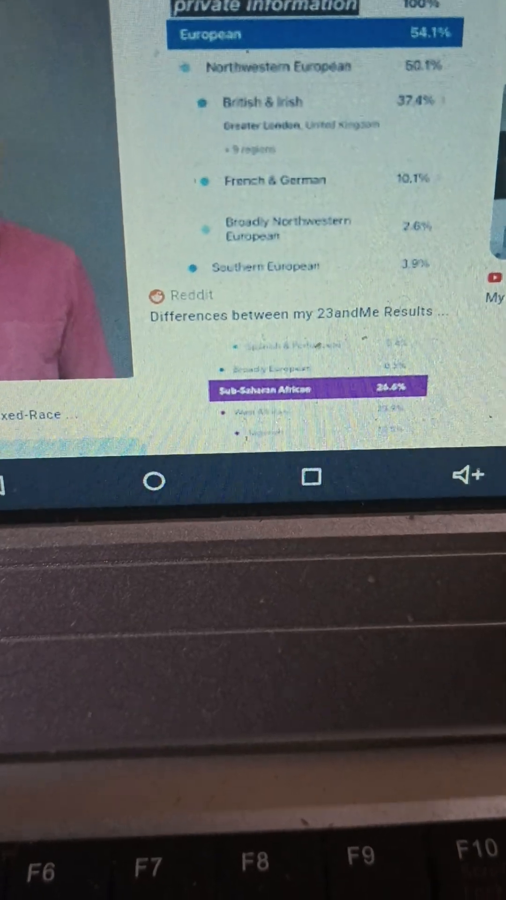
# Scroll further through the biracial 23andMe image results to the 'Would I still be biracial?' post image
pyautogui.scroll(-3)
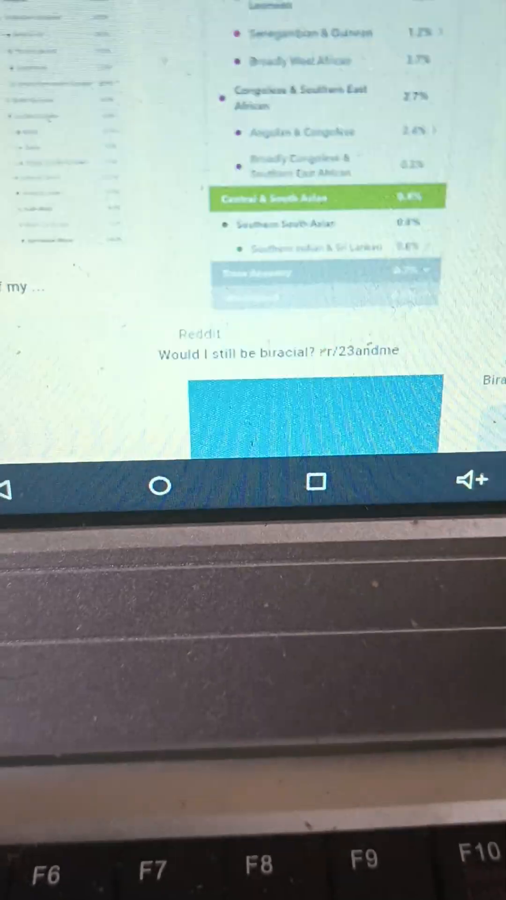
pyautogui.scroll(-3)
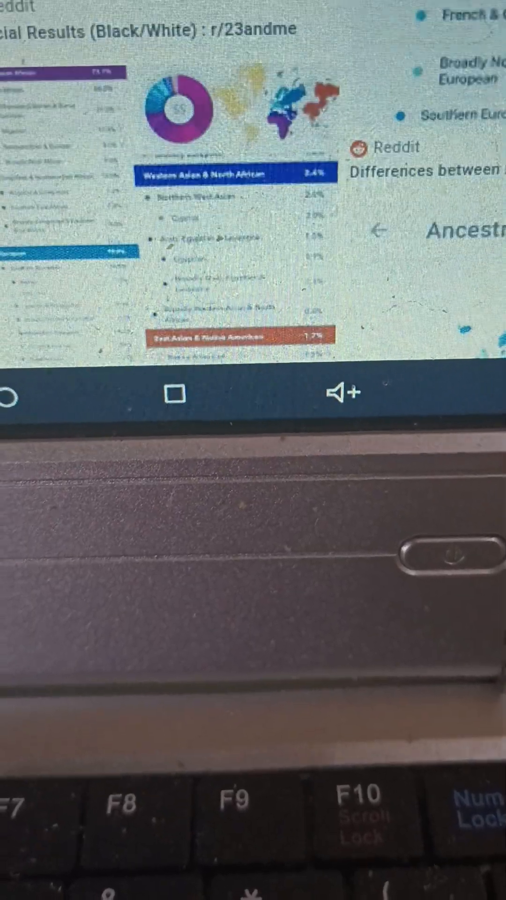
pyautogui.scroll(-3)
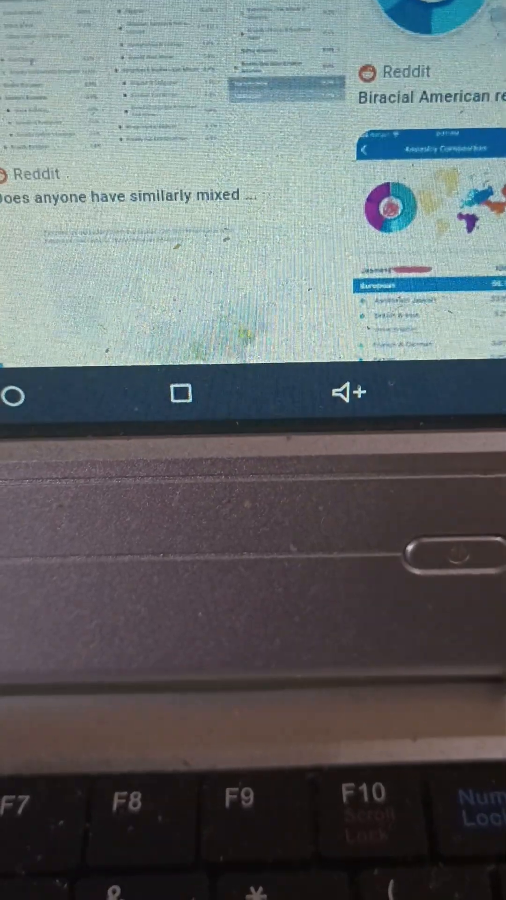
pyautogui.scroll(-3)
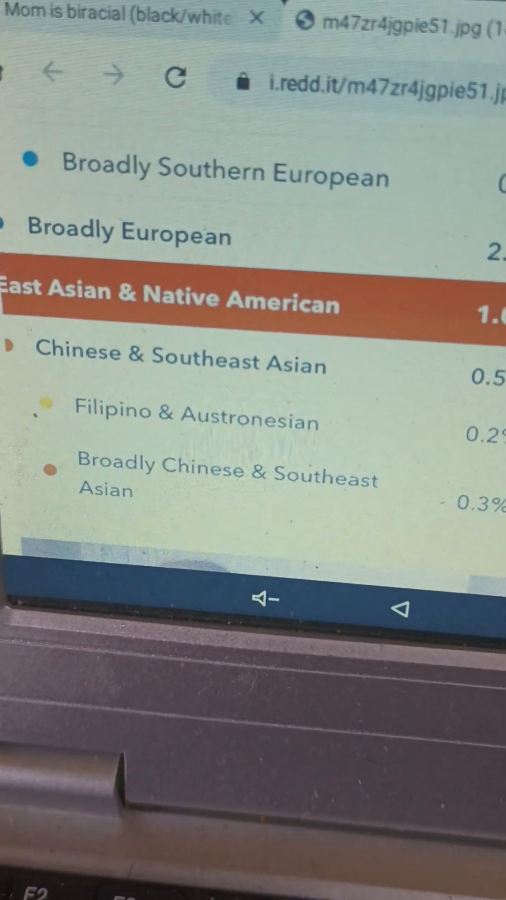
# Scroll through the r/23andme biracial-mom post's ancestry chart and selfie before returning to the image results
pyautogui.scroll(-3)
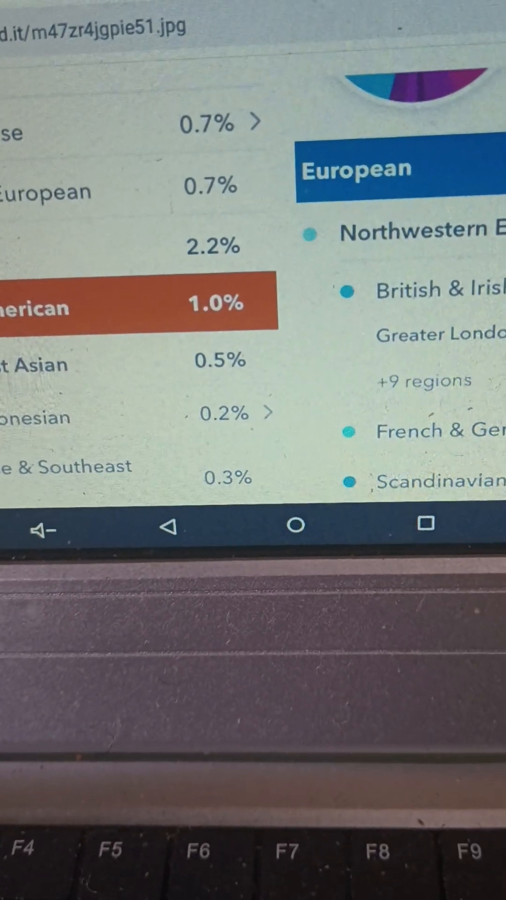
pyautogui.scroll(-3)
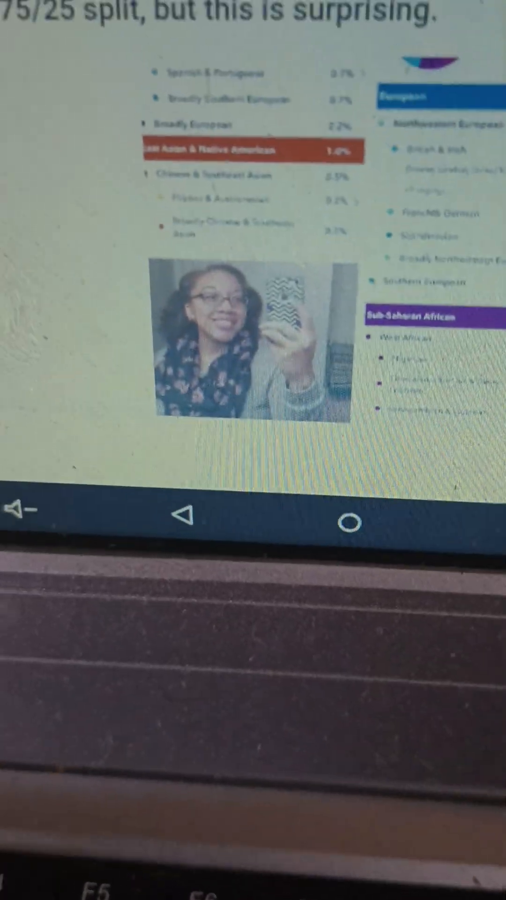
pyautogui.scroll(-3)
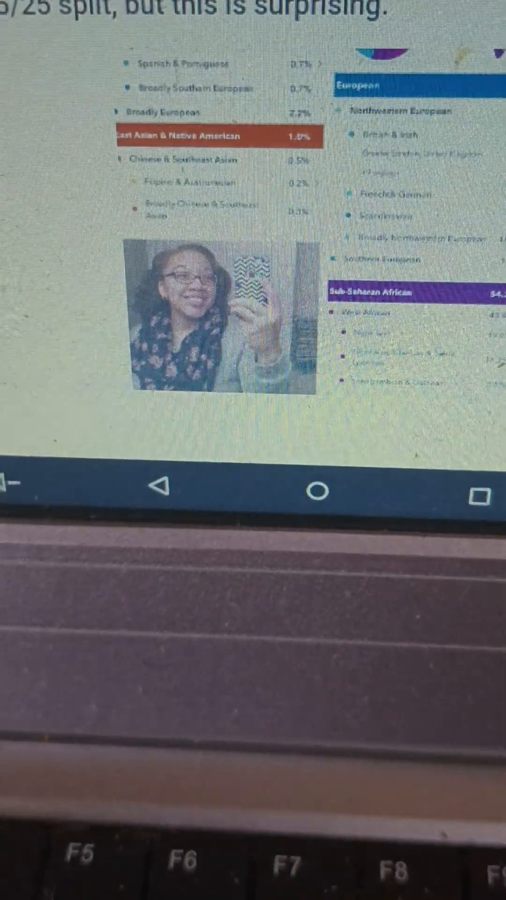
pyautogui.scroll(-3)
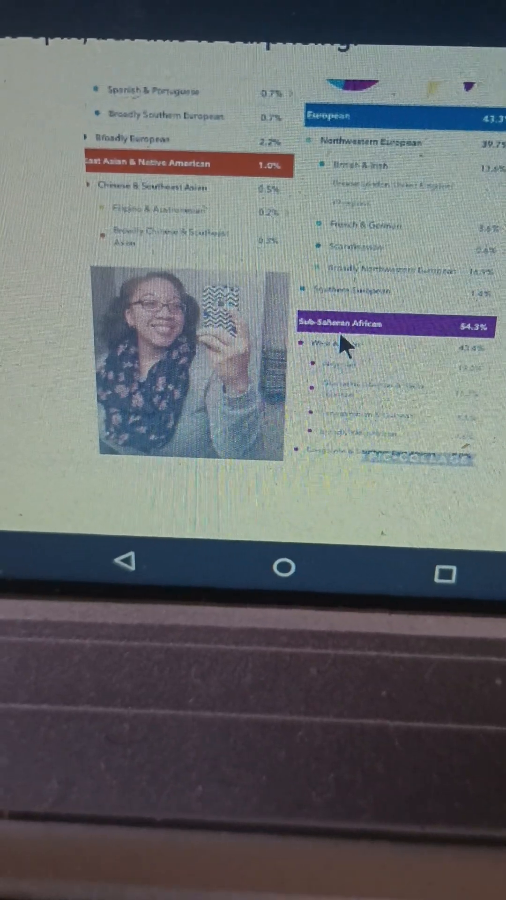
pyautogui.scroll(-3)
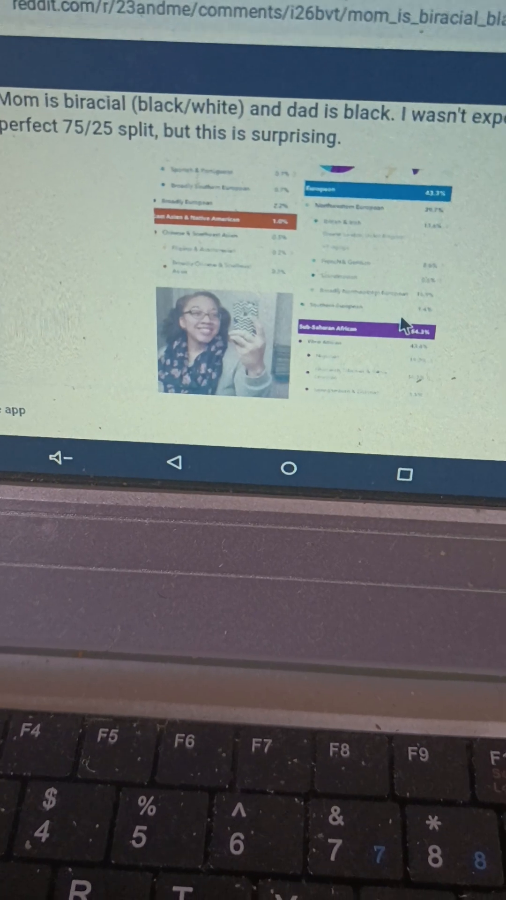
pyautogui.scroll(-3)
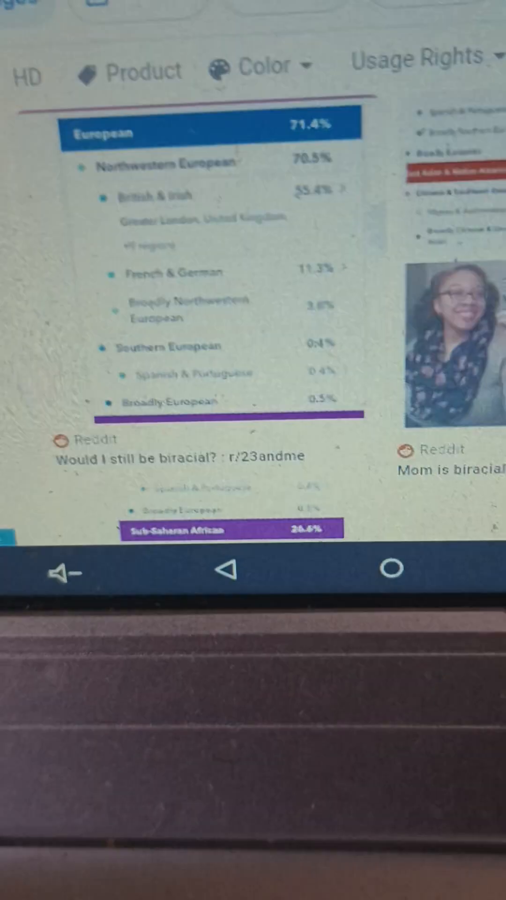
# Scroll the image results to reach the Reddit post about results looking more 30/70 than 50/50
pyautogui.scroll(-3)
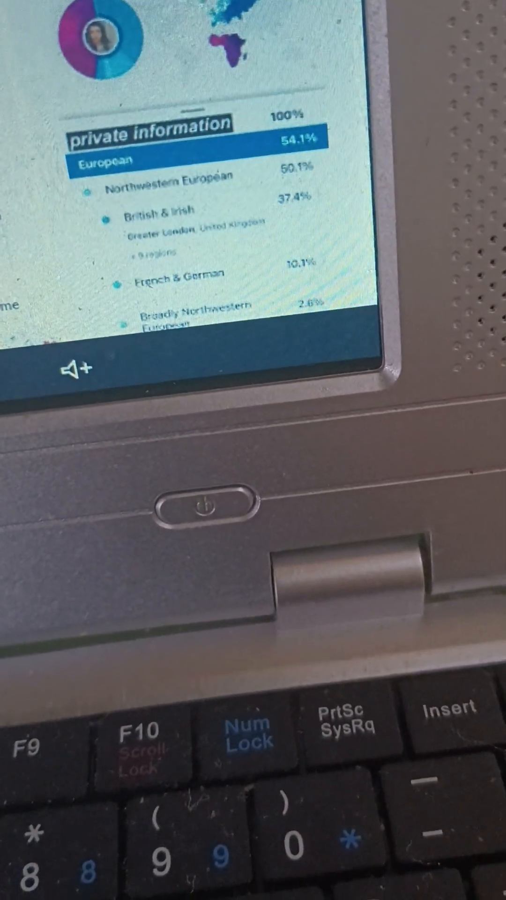
pyautogui.scroll(-3)
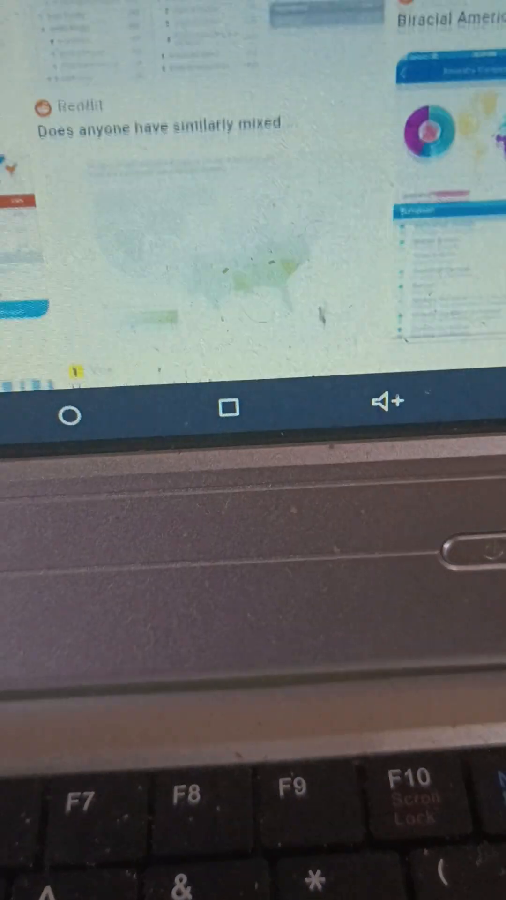
pyautogui.scroll(-3)
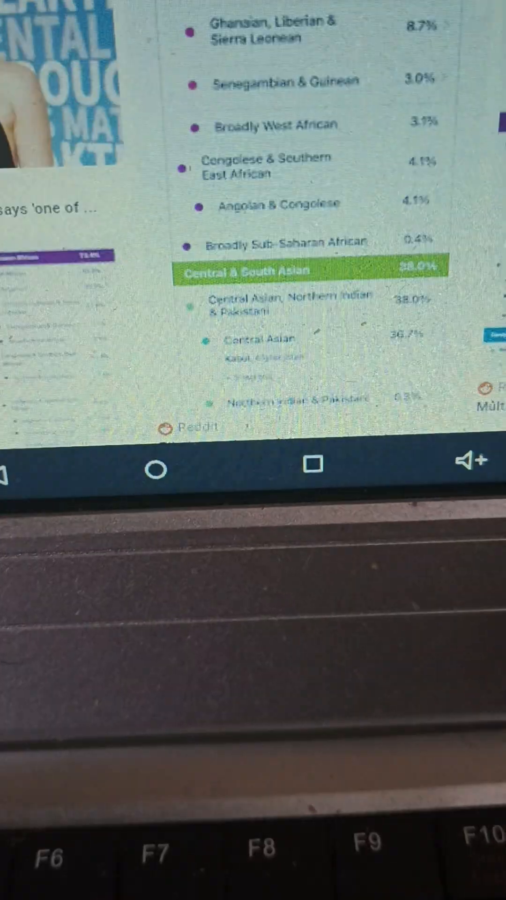
pyautogui.scroll(-3)
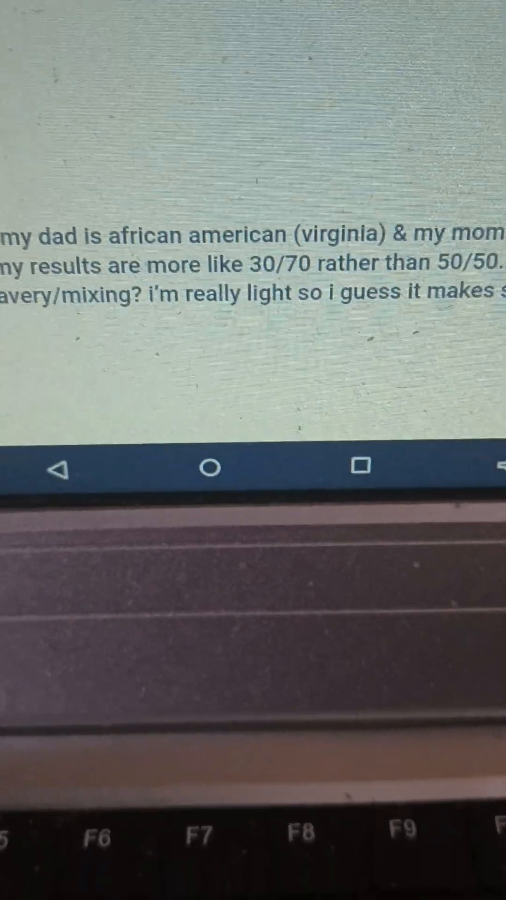
# Scroll the 30/70 post down to its attached ancestry screenshot showing European 66.0%
pyautogui.scroll(-3)
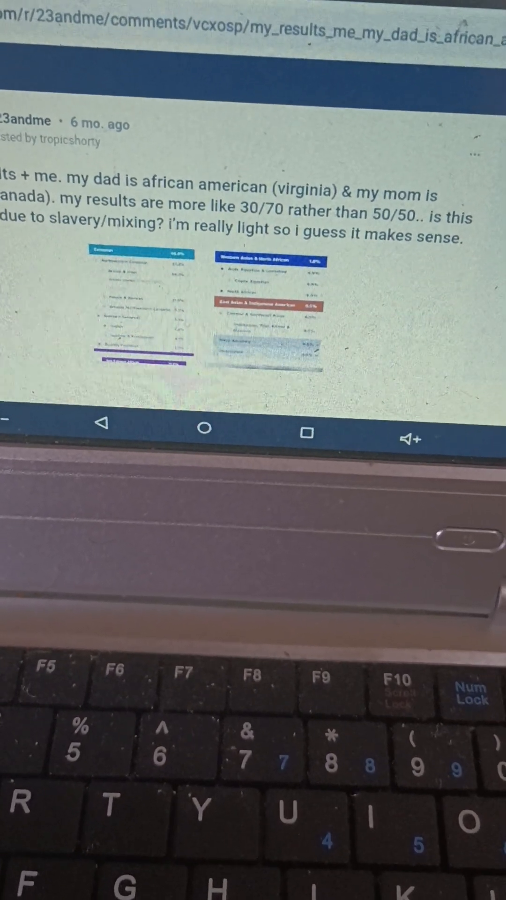
pyautogui.scroll(-3)
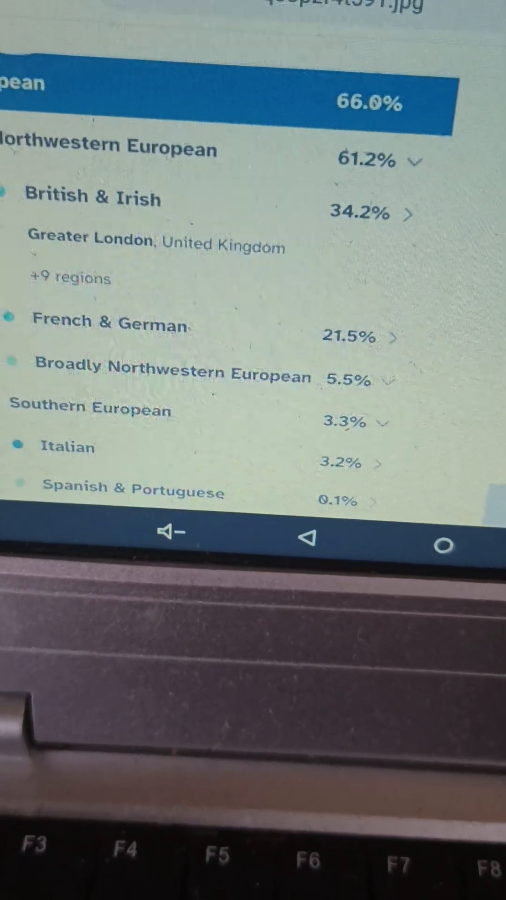
pyautogui.scroll(-3)
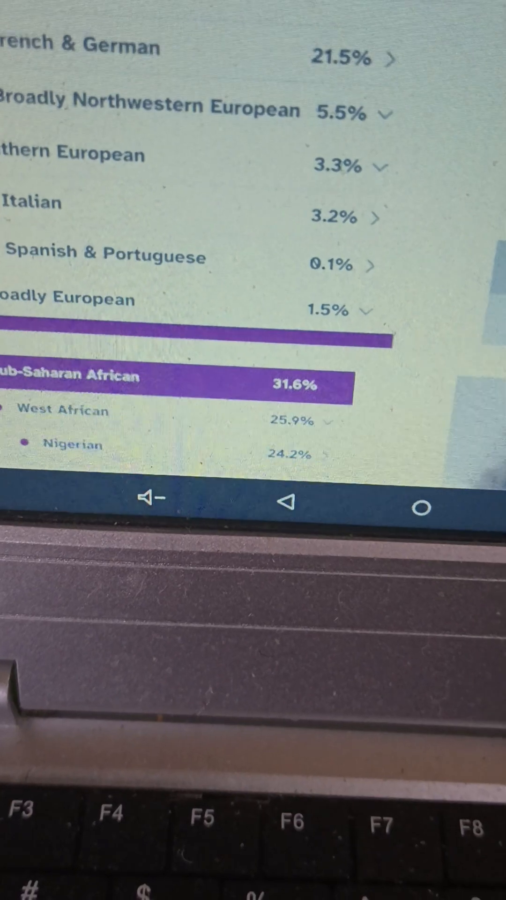
pyautogui.scroll(-3)
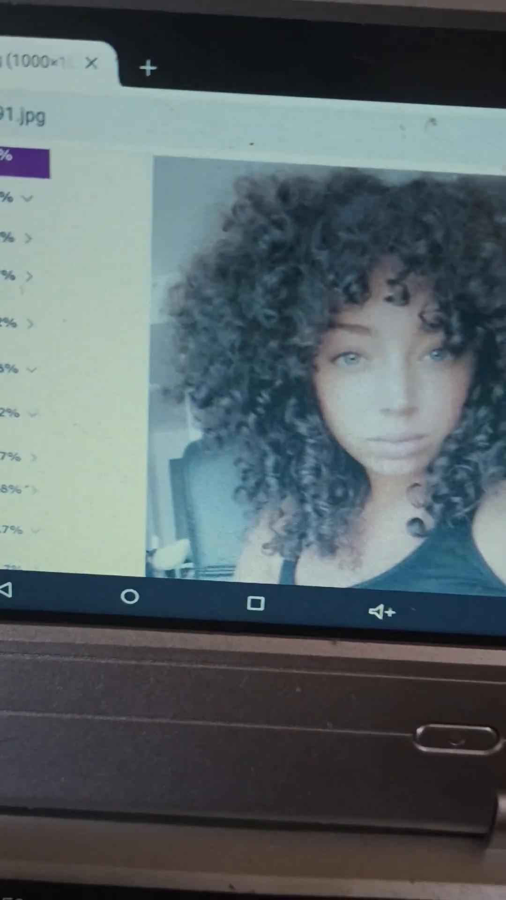
pyautogui.scroll(-3)
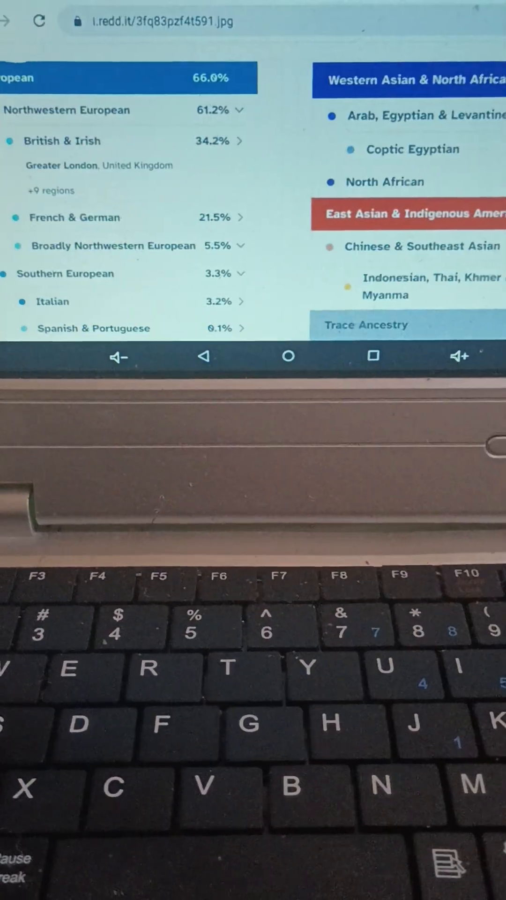
pyautogui.scroll(-3)
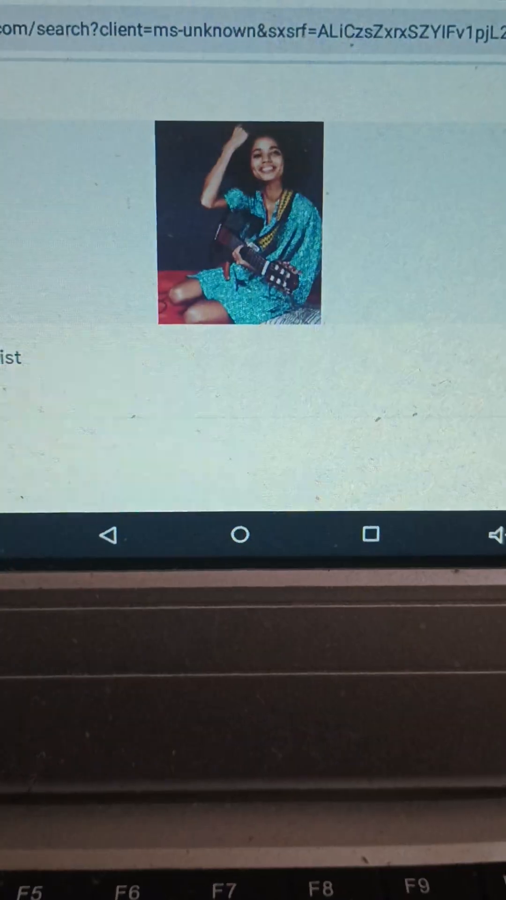
# Scroll the guitar photo result down to its source link for the artist's website
pyautogui.scroll(-3)
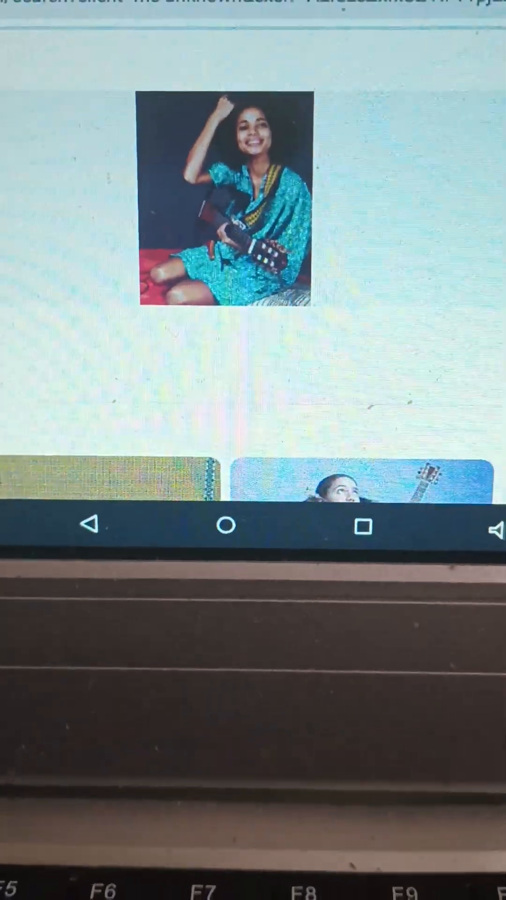
pyautogui.scroll(-3)
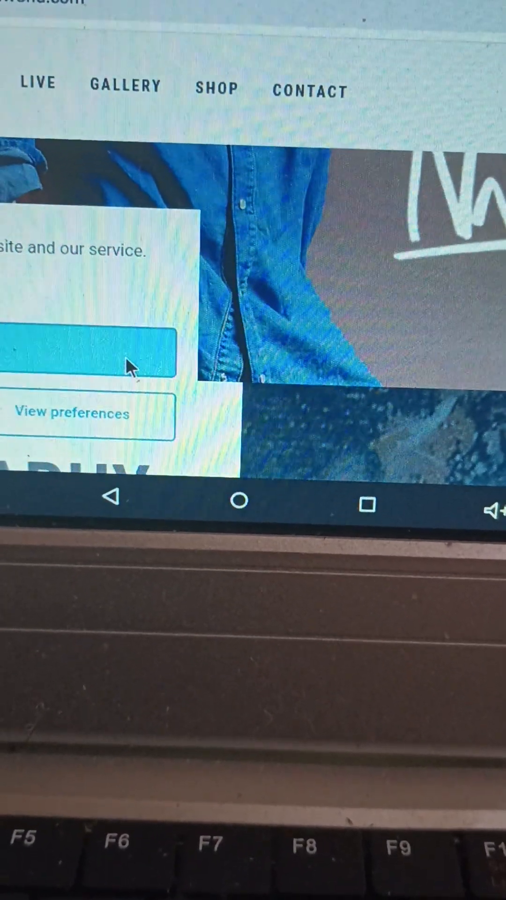
# Accept the site's cookie notice and scroll past the biography to the photo gallery
pyautogui.click(86, 357)
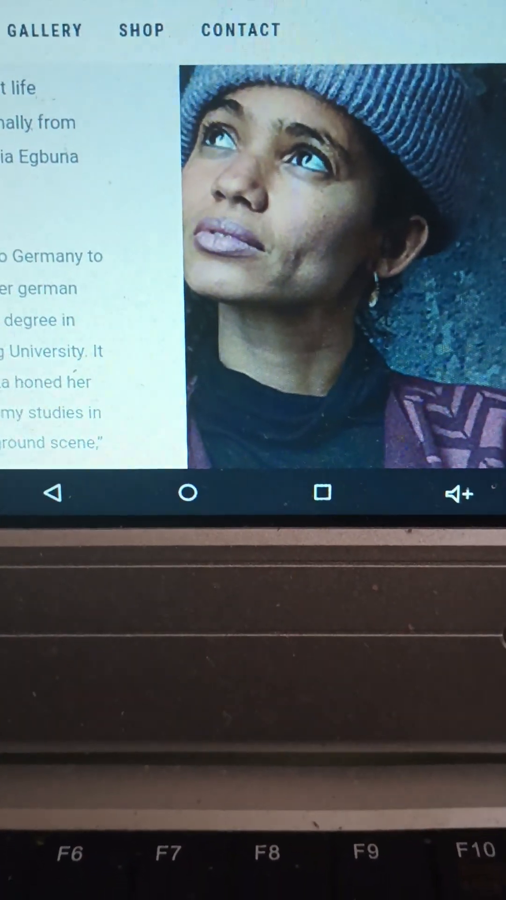
pyautogui.scroll(-3)
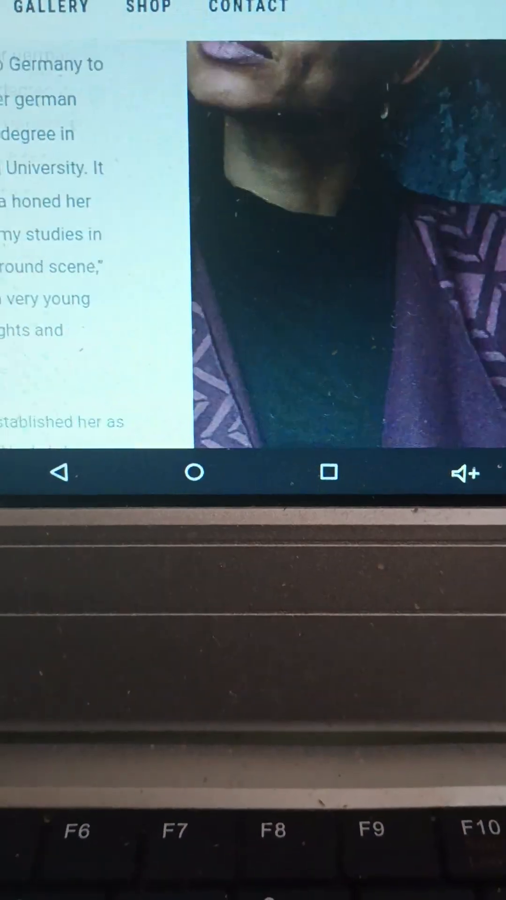
pyautogui.scroll(-3)
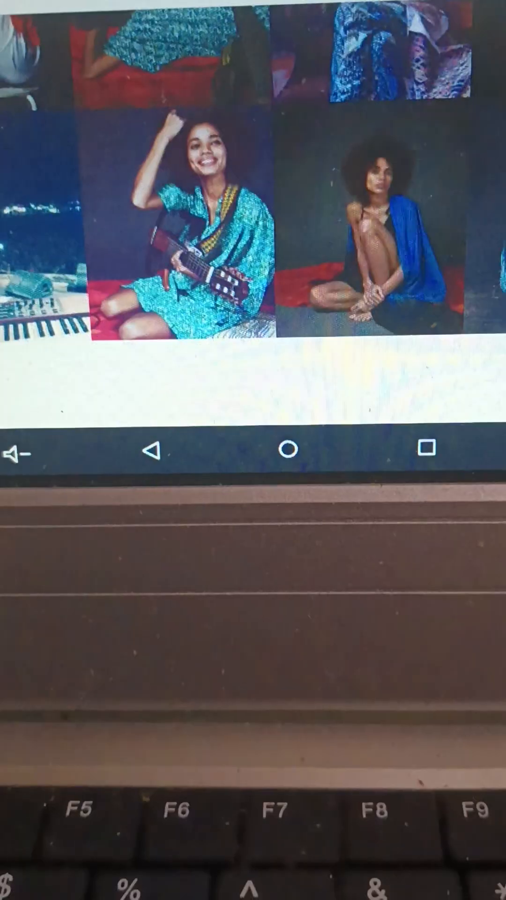
pyautogui.scroll(-3)
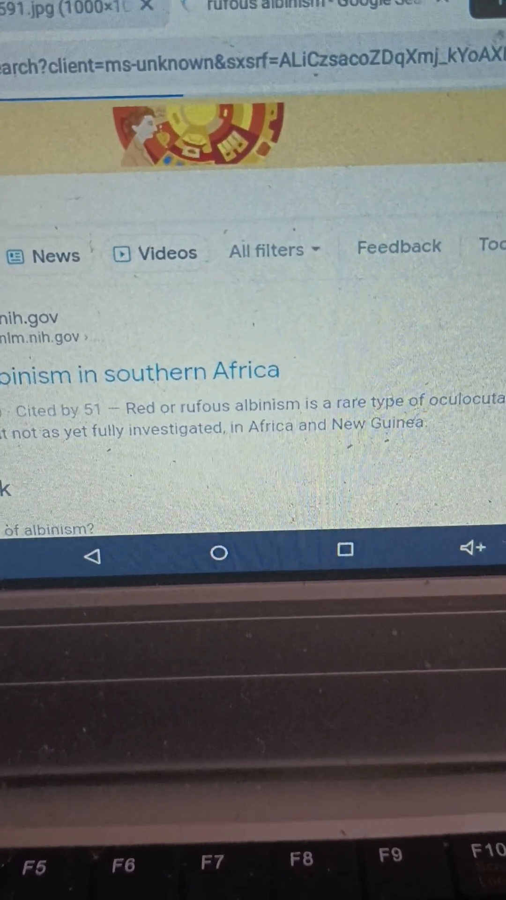
# Scroll through the rufous albinism image results before starting a new query
pyautogui.scroll(-3)
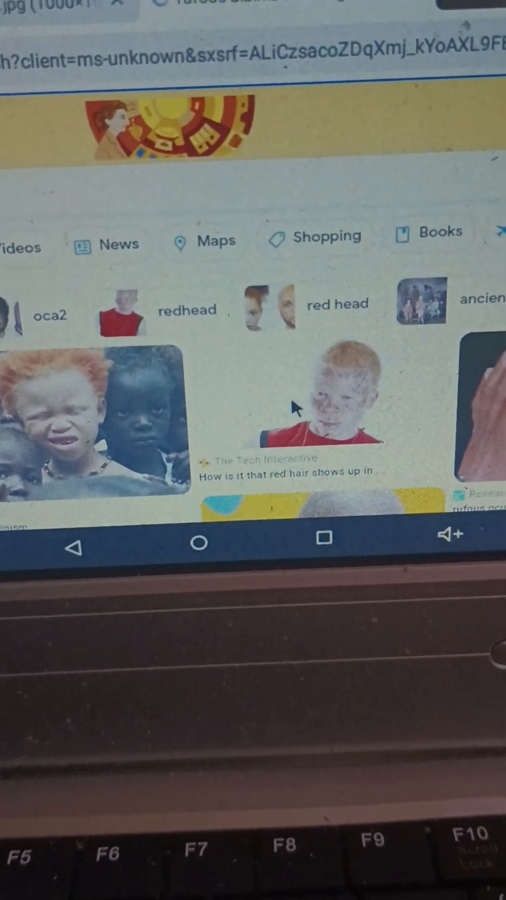
pyautogui.scroll(-3)
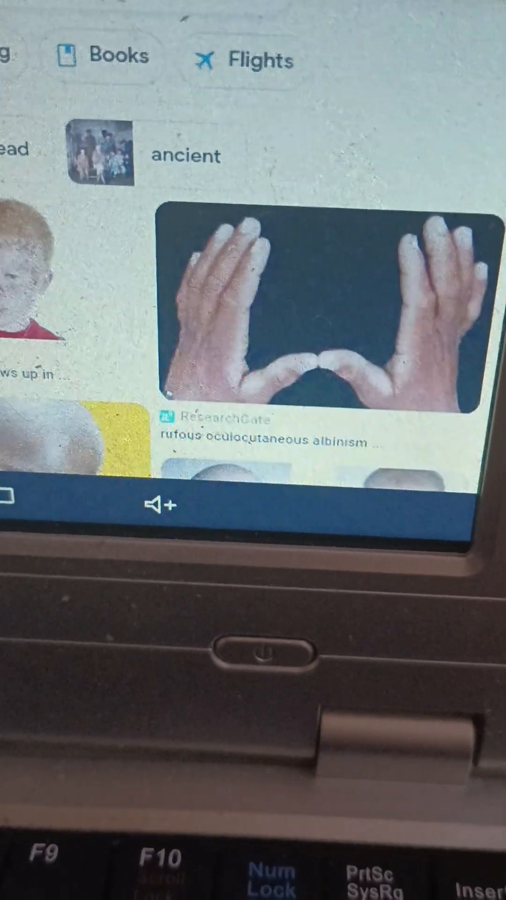
pyautogui.scroll(-3)
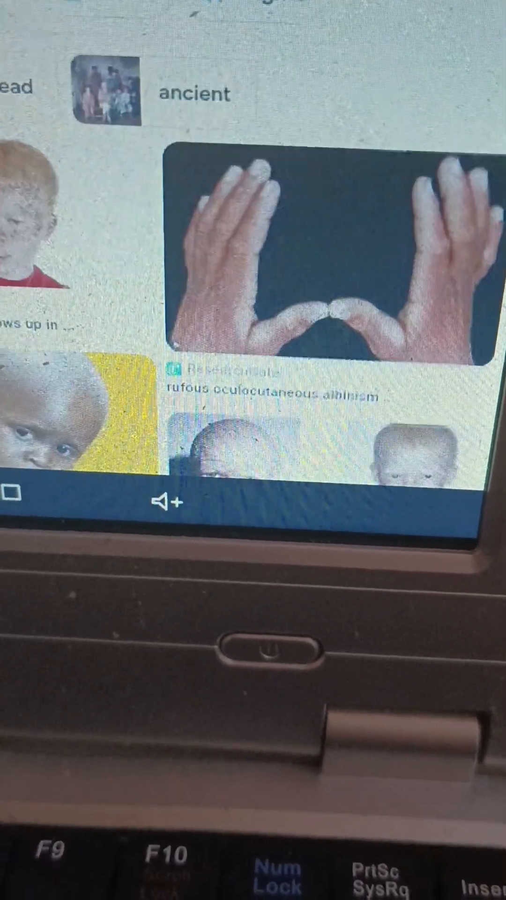
pyautogui.scroll(-3)
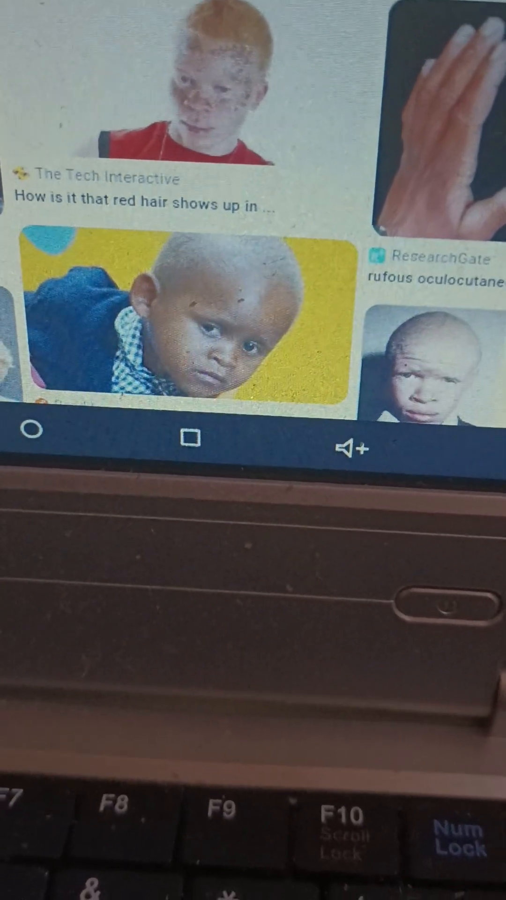
pyautogui.scroll(-3)
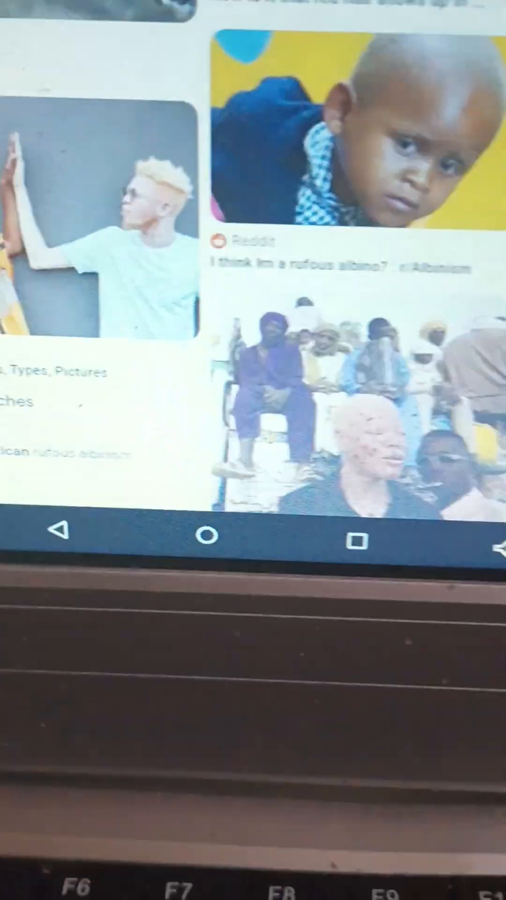
pyautogui.scroll(-3)
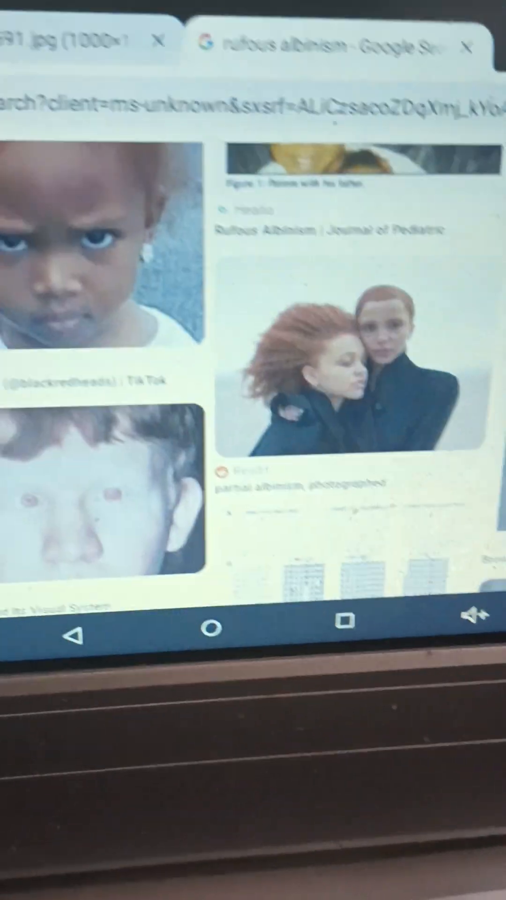
pyautogui.scroll(-3)
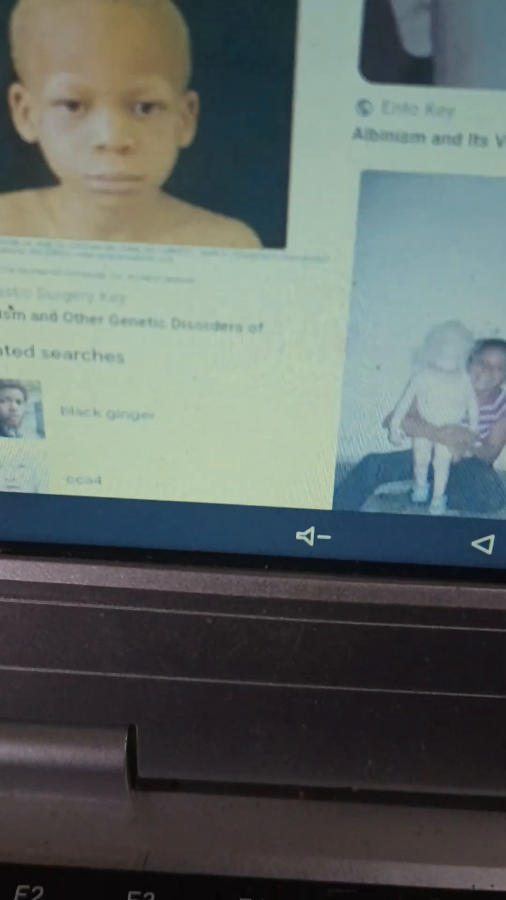
pyautogui.scroll(-3)
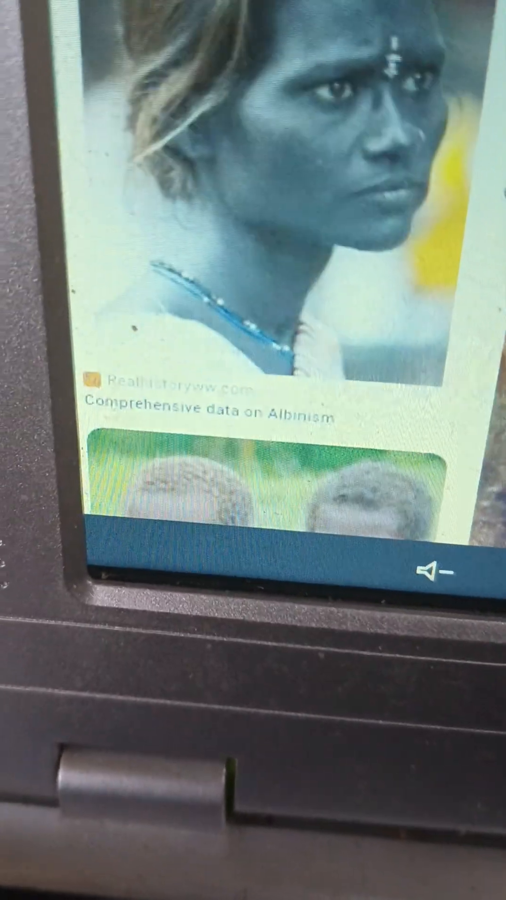
pyautogui.scroll(-3)
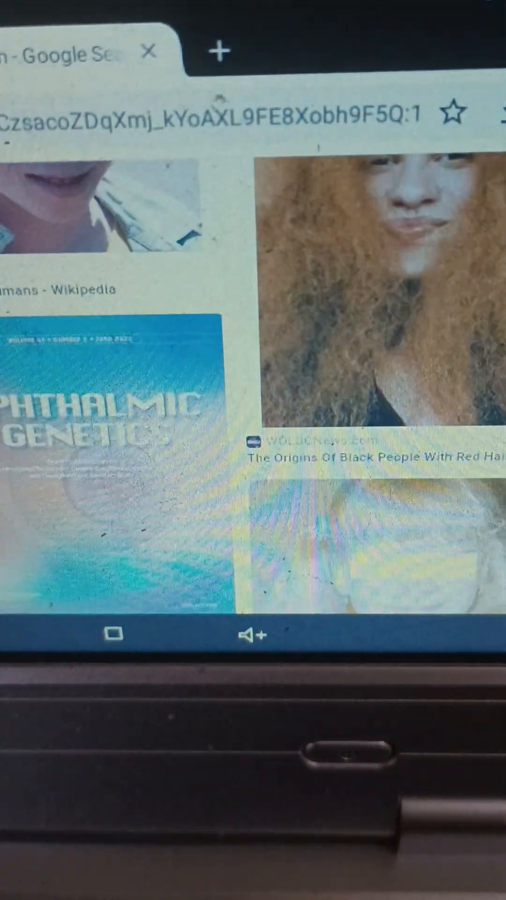
pyautogui.scroll(-3)
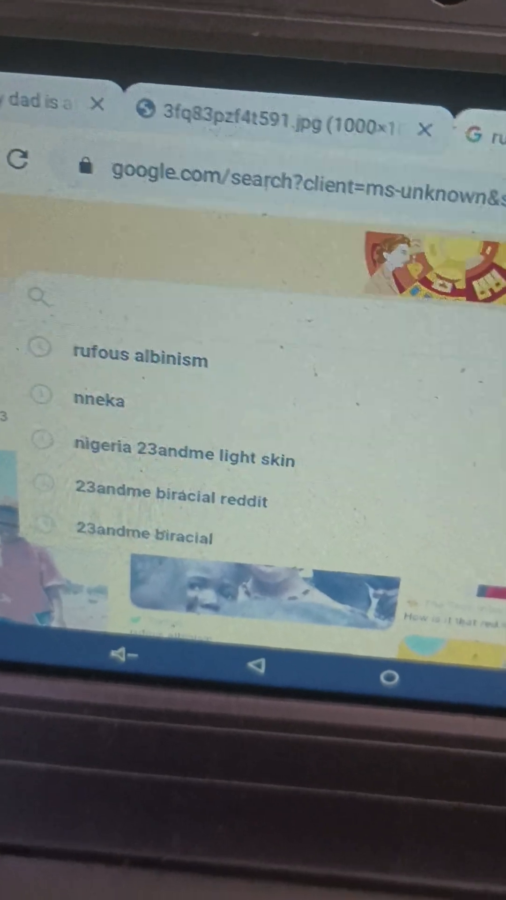
# Search for 'mc cham' from the suggestions after entering 'mc'
pyautogui.write('md')
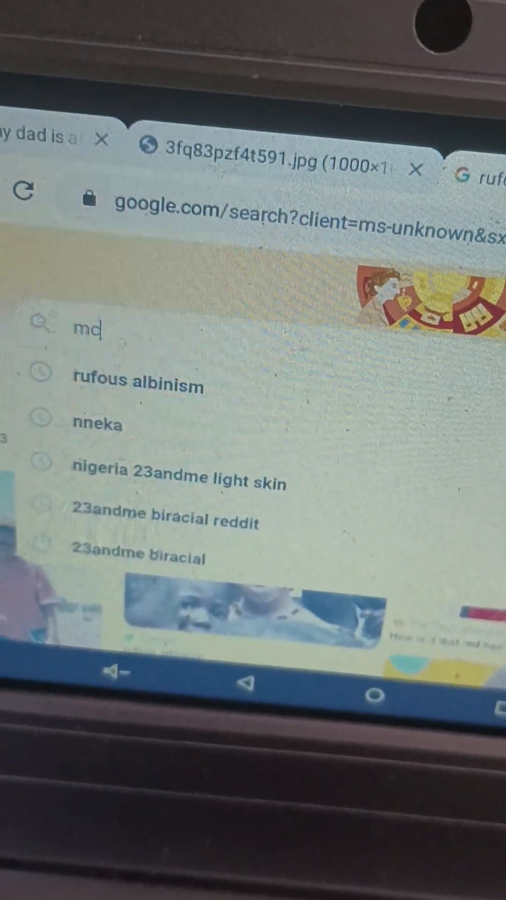
pyautogui.write('c')
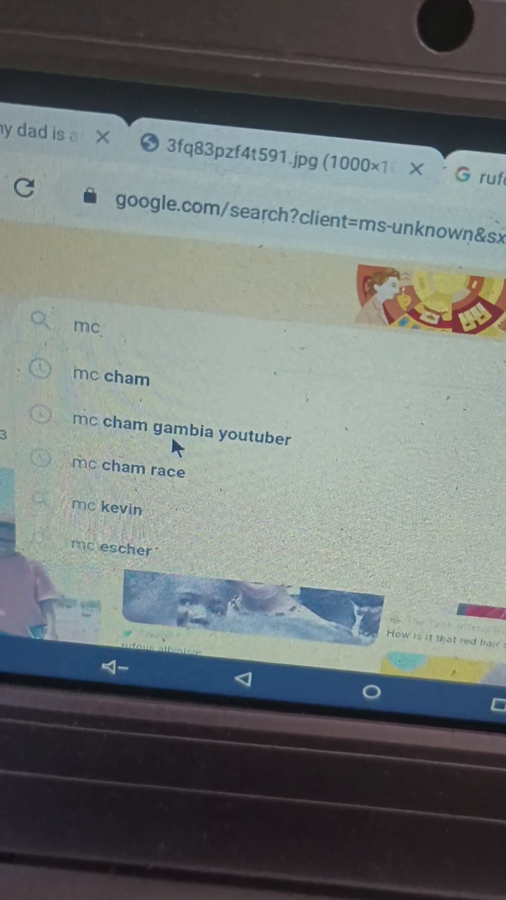
pyautogui.click(180, 438)
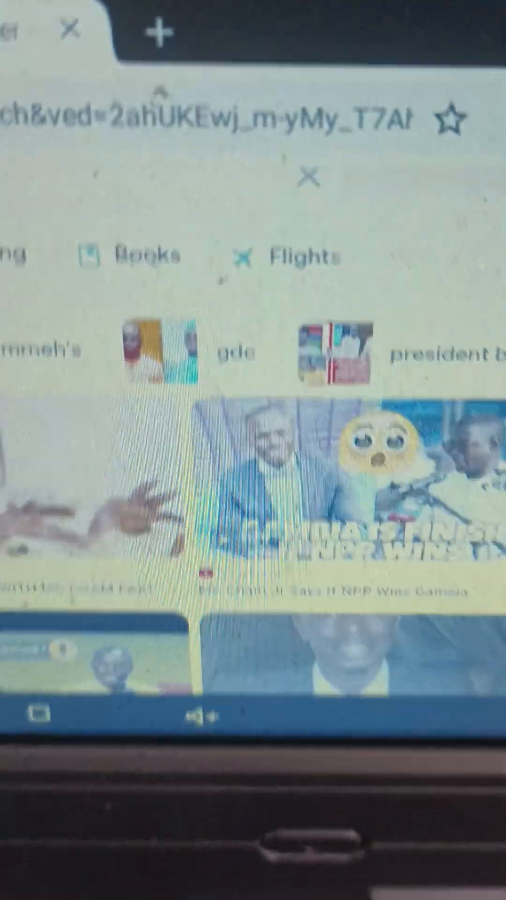
# Browse the MC Cham image results before editing the query again
pyautogui.scroll(-3)
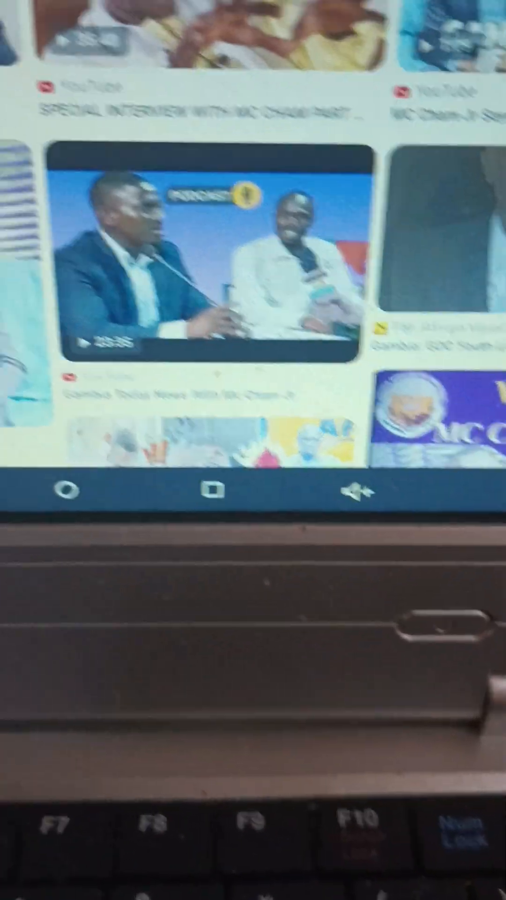
pyautogui.scroll(-3)
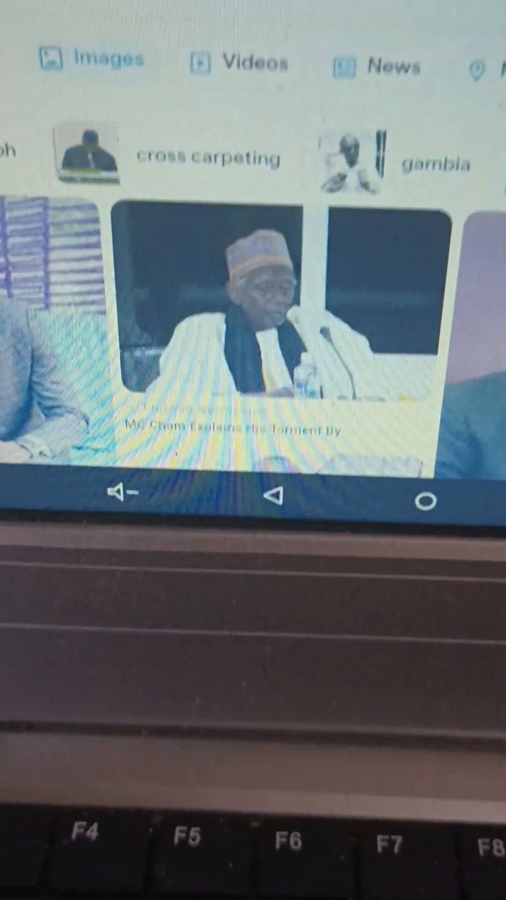
pyautogui.scroll(-3)
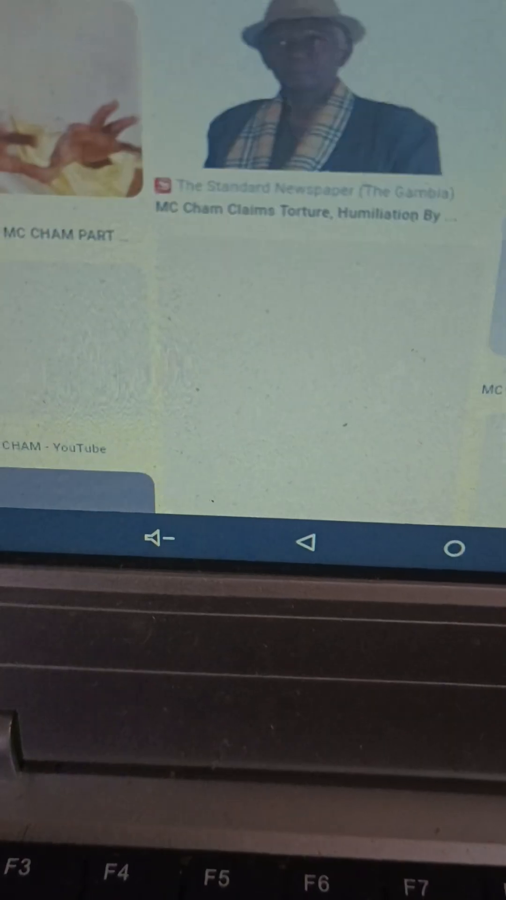
pyautogui.scroll(-3)
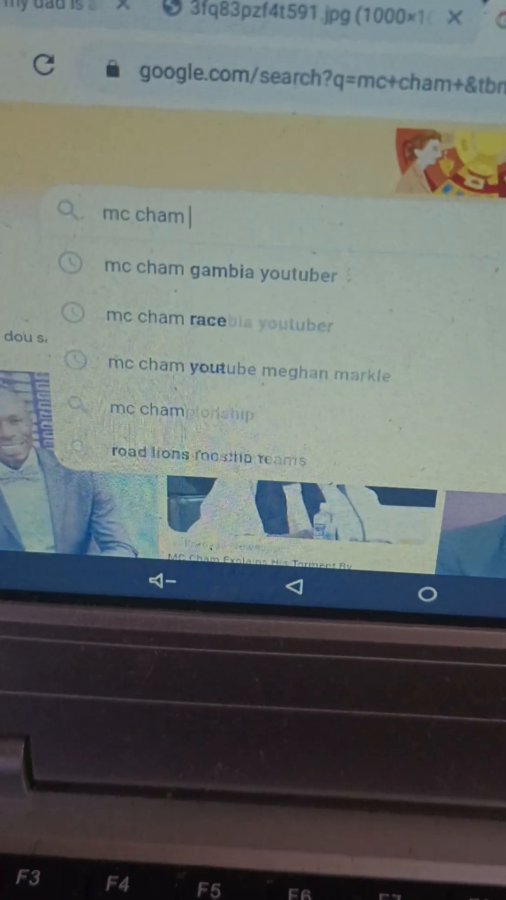
# Extend the query to 'mc cham mixed race' and run it from the suggestions
pyautogui.write('m')
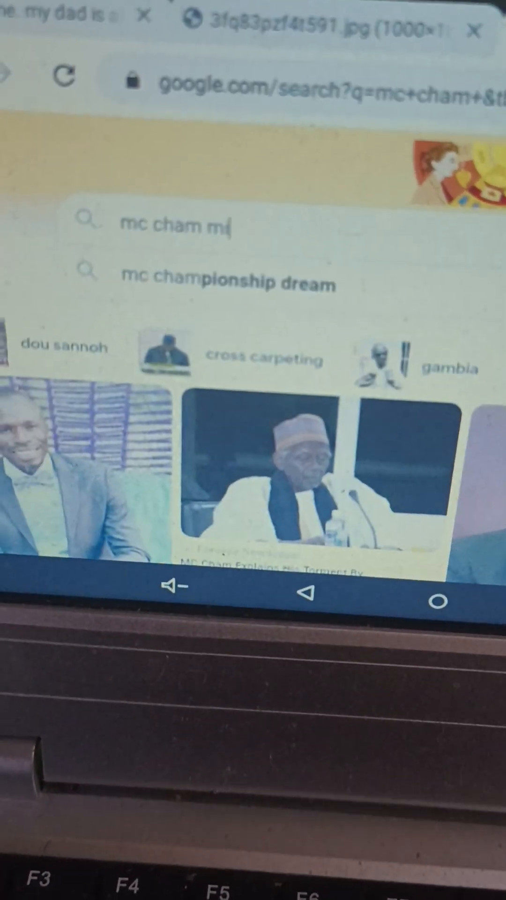
pyautogui.write('ixed')
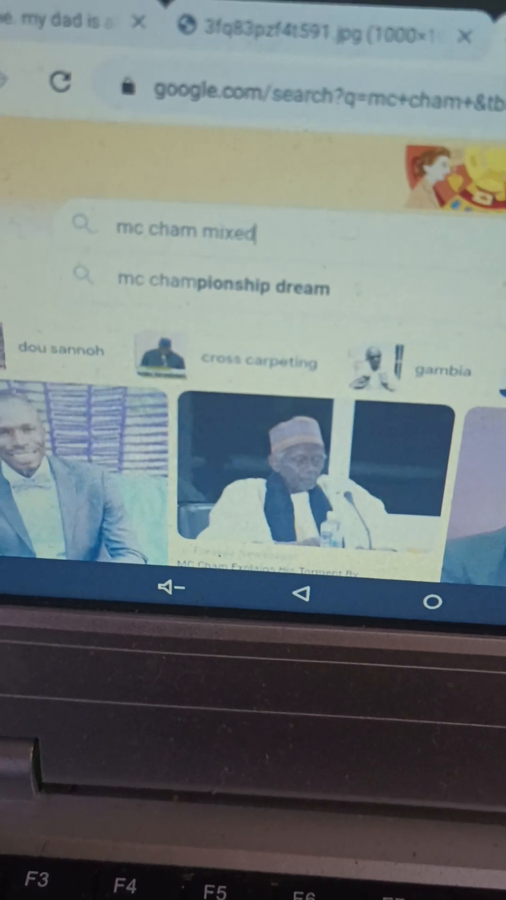
pyautogui.write('race')
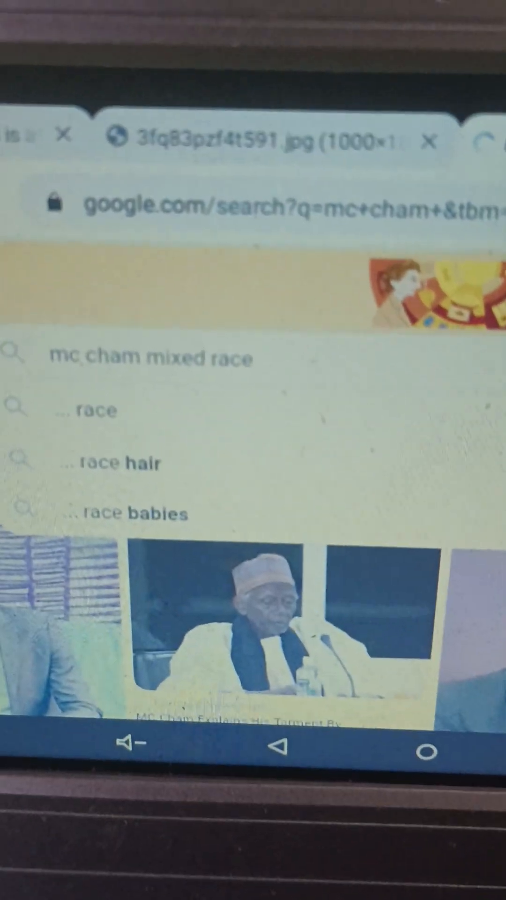
pyautogui.click(149, 356)
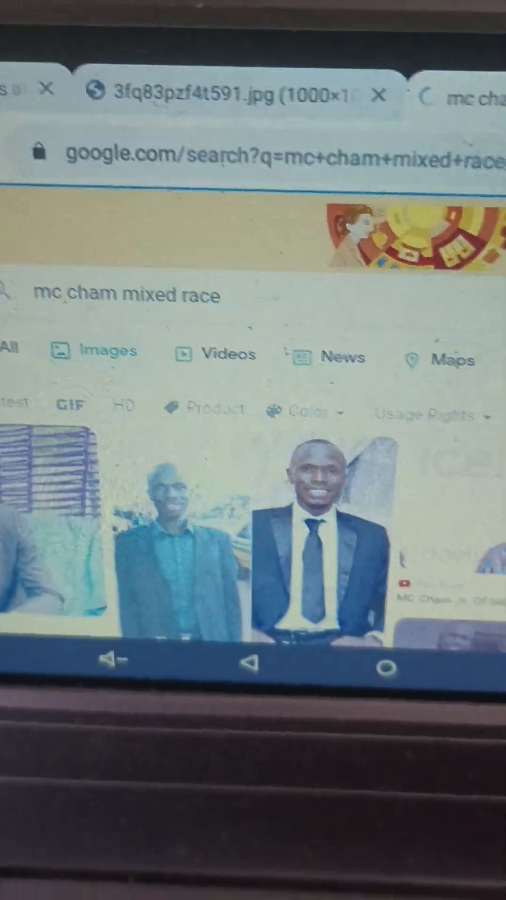
# Scroll through MC Cham's YouTube video results on mixed-race topics
pyautogui.scroll(-3)
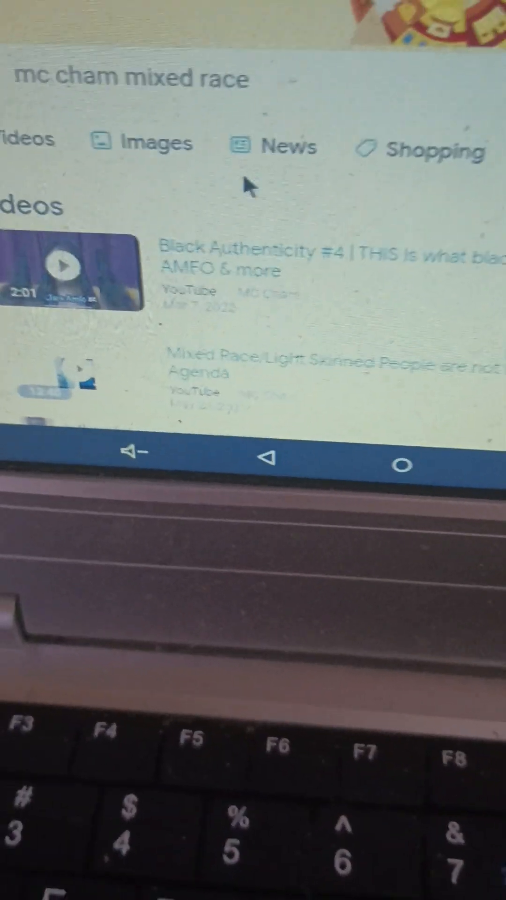
pyautogui.scroll(-3)
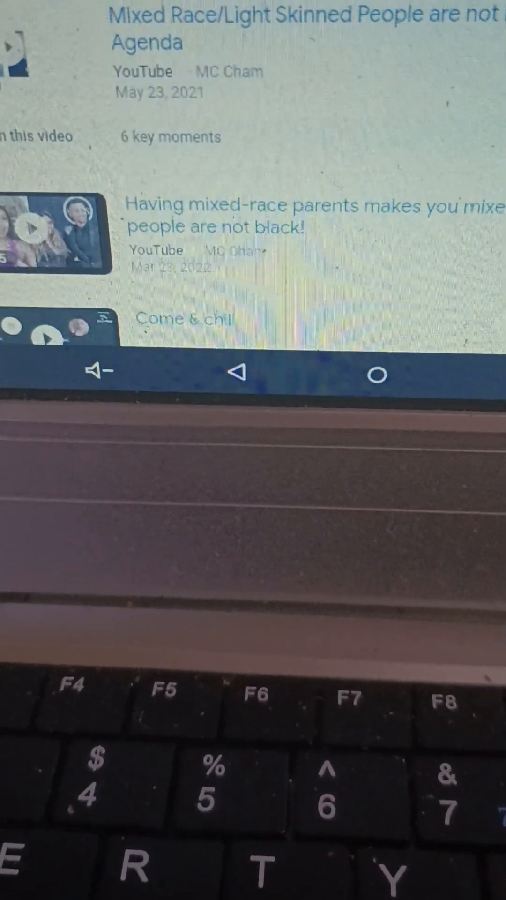
pyautogui.scroll(-3)
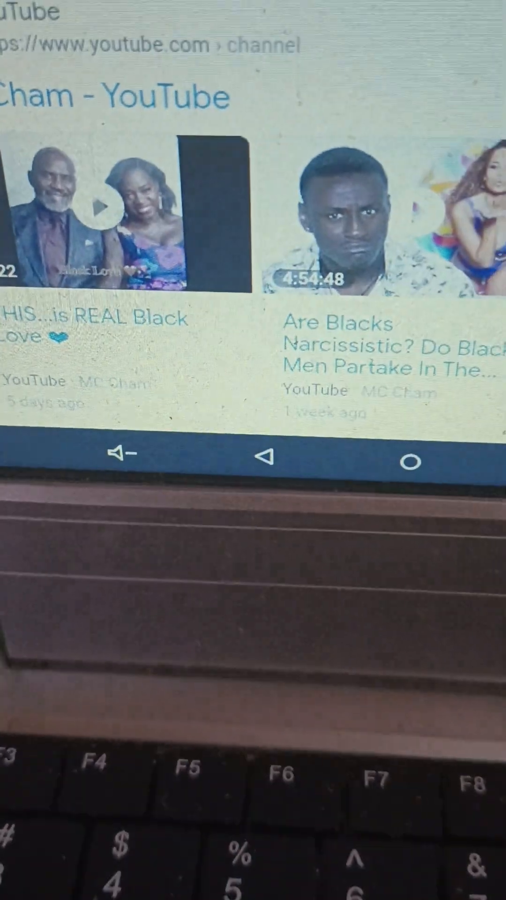
pyautogui.scroll(-3)
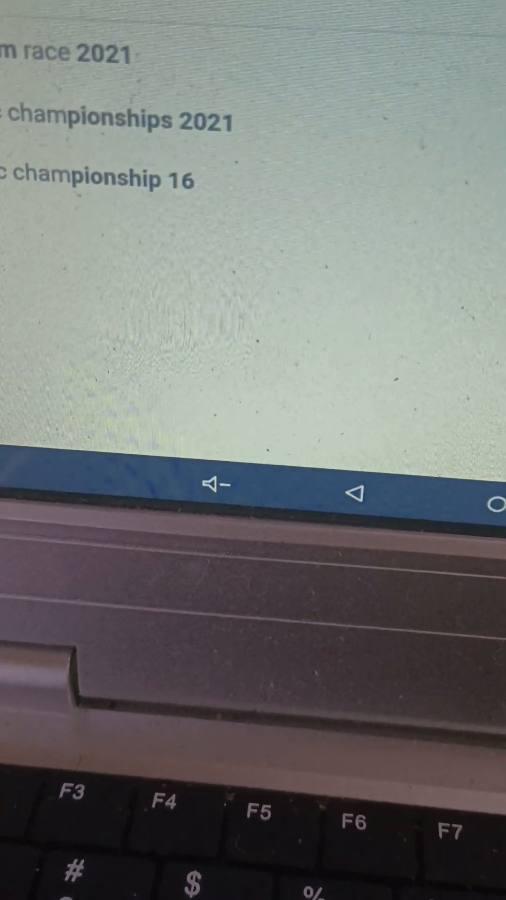
# Scroll the suggestions up to edit the query toward 'mc cham mixed race not black'
pyautogui.scroll(3)
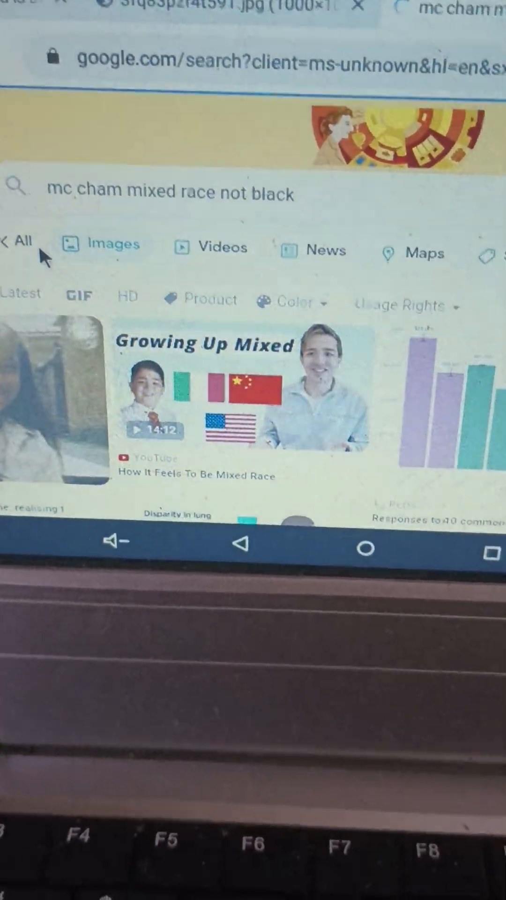
# Browse the mixed-race image results and return to the All results for 'mc cham mixed race not black'
pyautogui.scroll(-3)
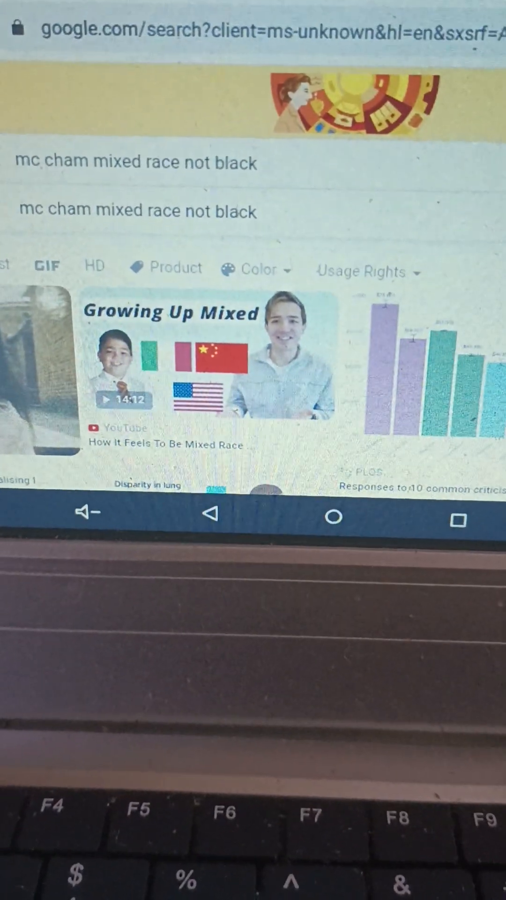
pyautogui.write('youtube')
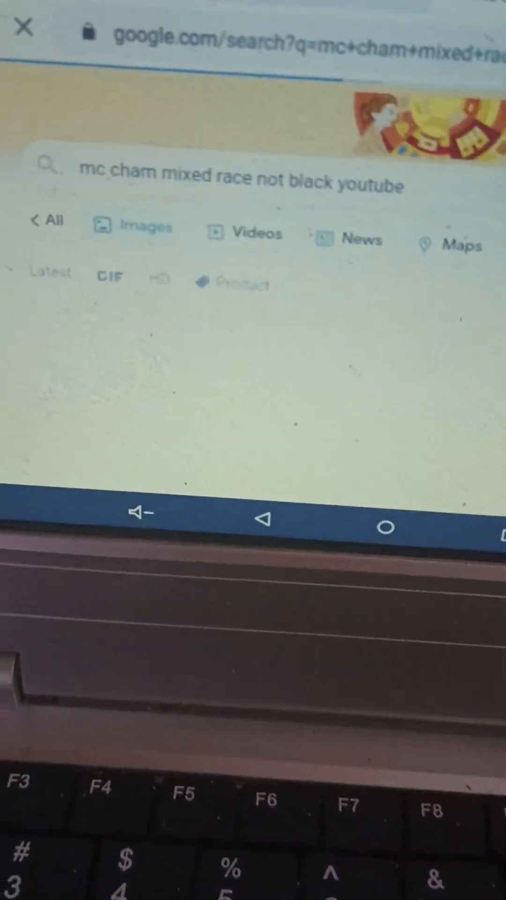
pyautogui.scroll(-3)
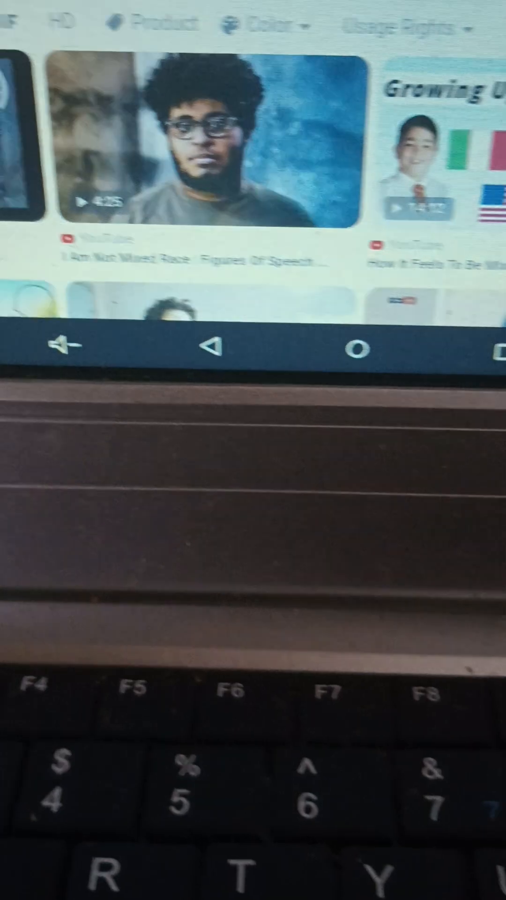
pyautogui.scroll(-3)
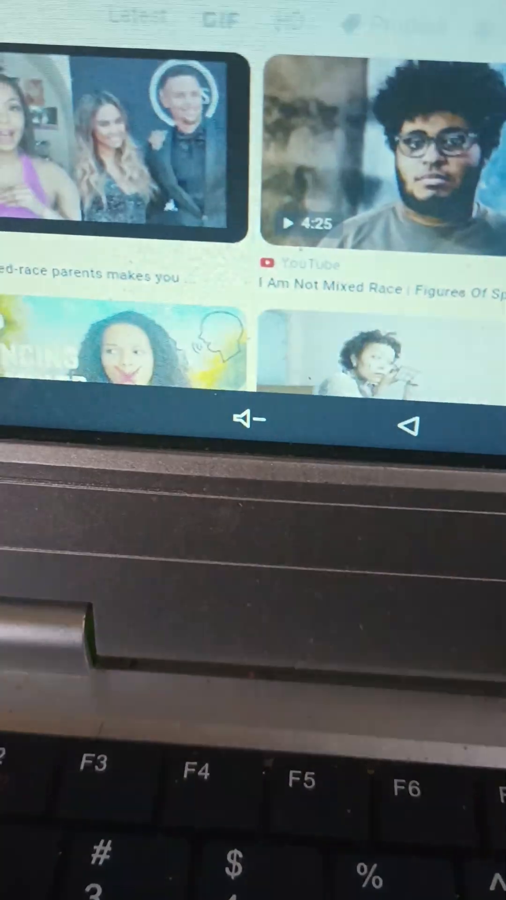
pyautogui.scroll(-3)
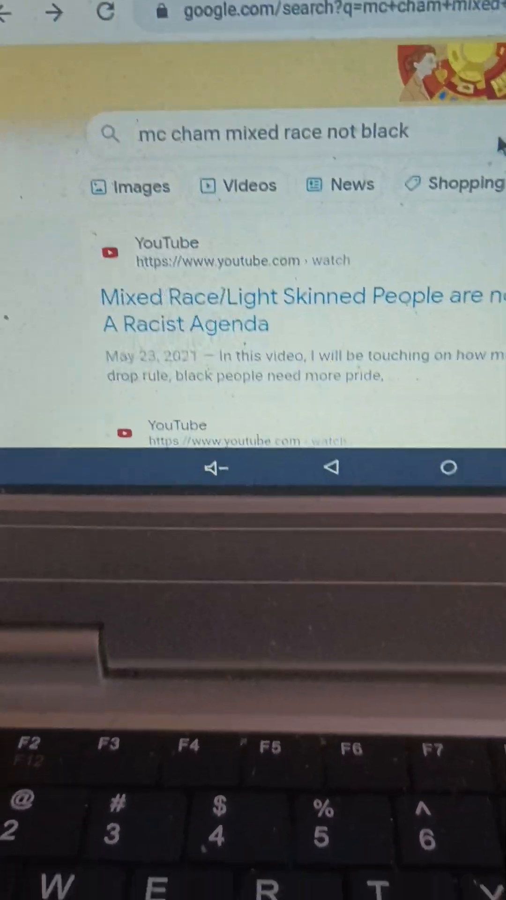
# Replace the query with 'biracial awareness youtube' in the search box
pyautogui.scroll(-3)
pyautogui.write('biracial awareness youtube')
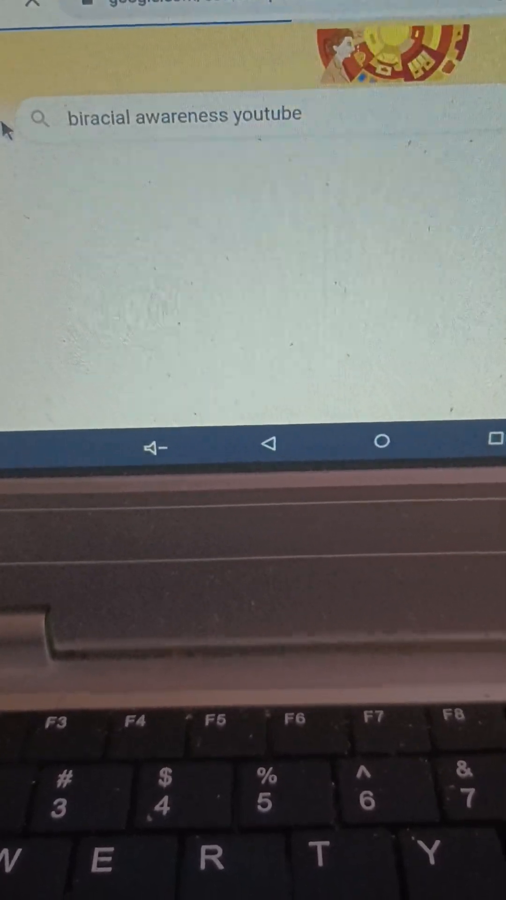
# Run the 'biracial awareness youtube' search and browse its image results, reaching the Facebook Black/Biracial/White chart
pyautogui.press('Enter')
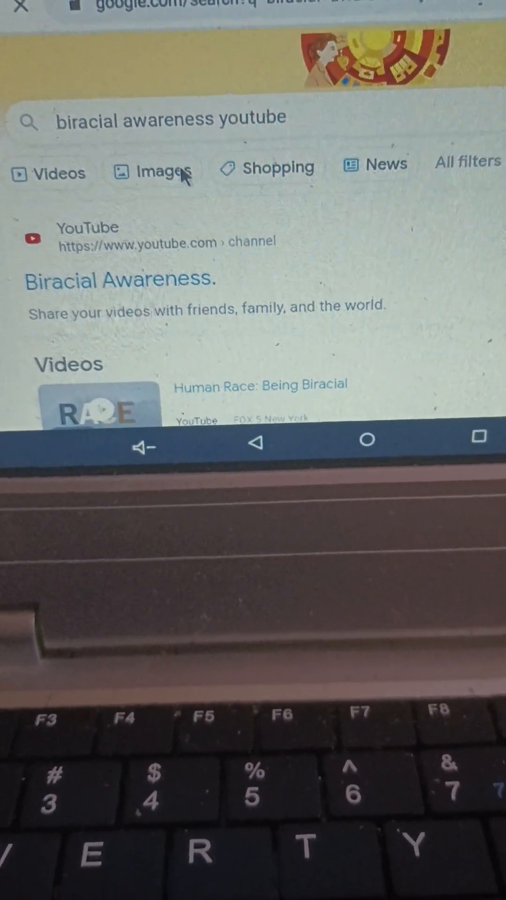
pyautogui.click(155, 171)
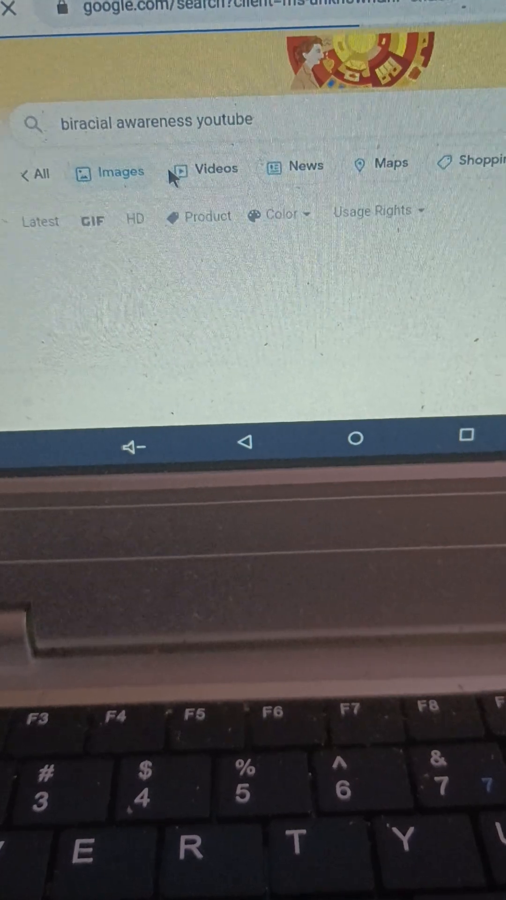
pyautogui.scroll(-3)
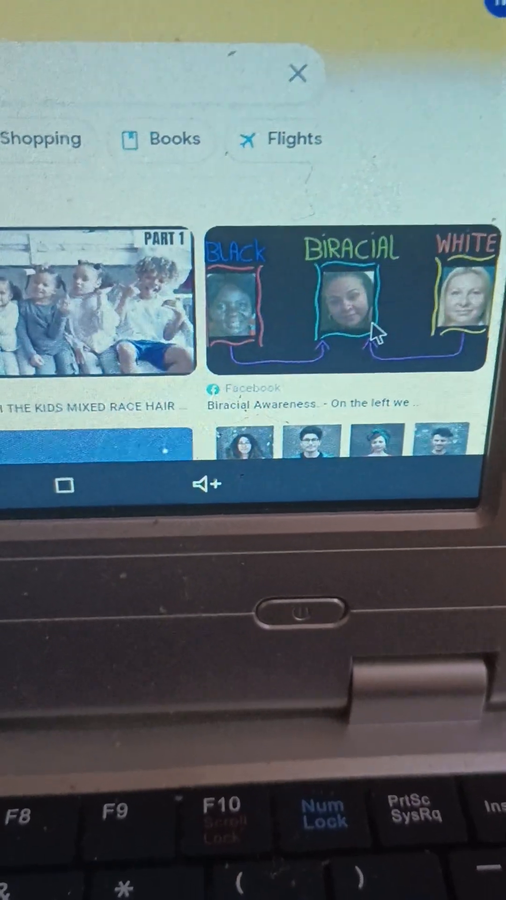
pyautogui.scroll(-3)
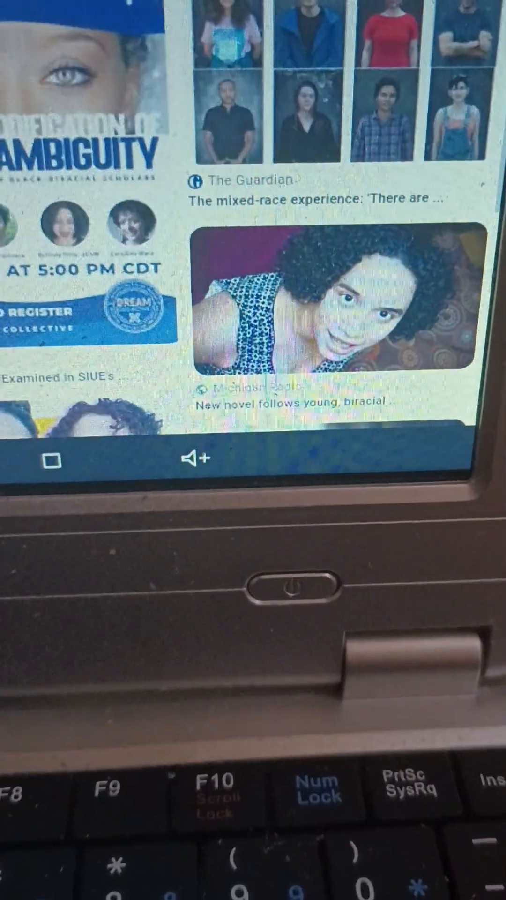
pyautogui.scroll(-3)
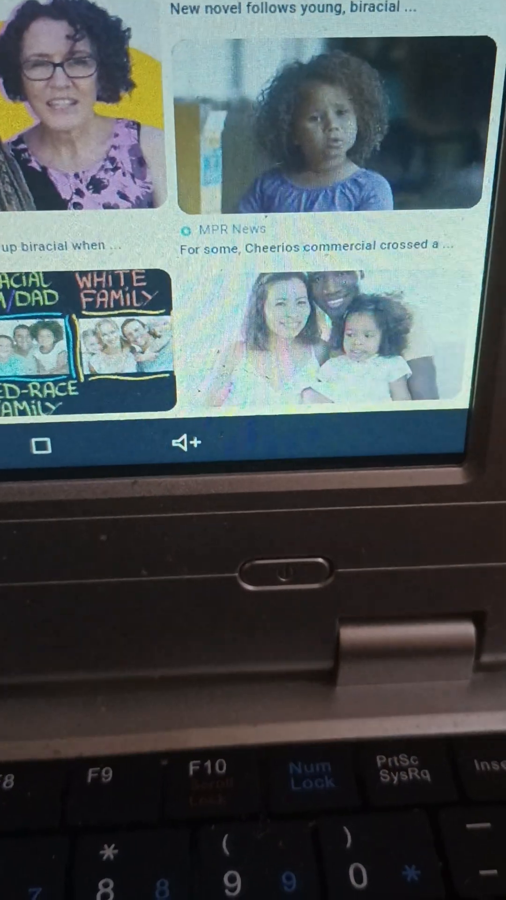
pyautogui.scroll(-3)
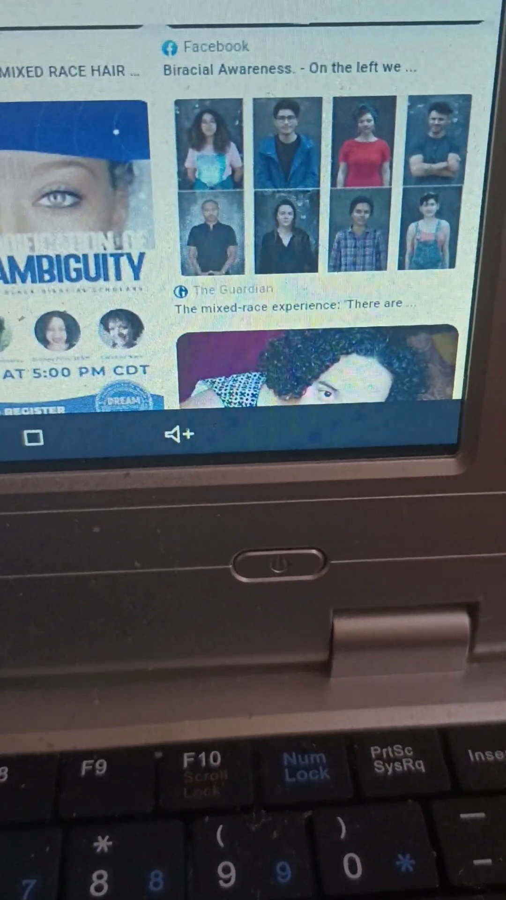
pyautogui.scroll(-3)
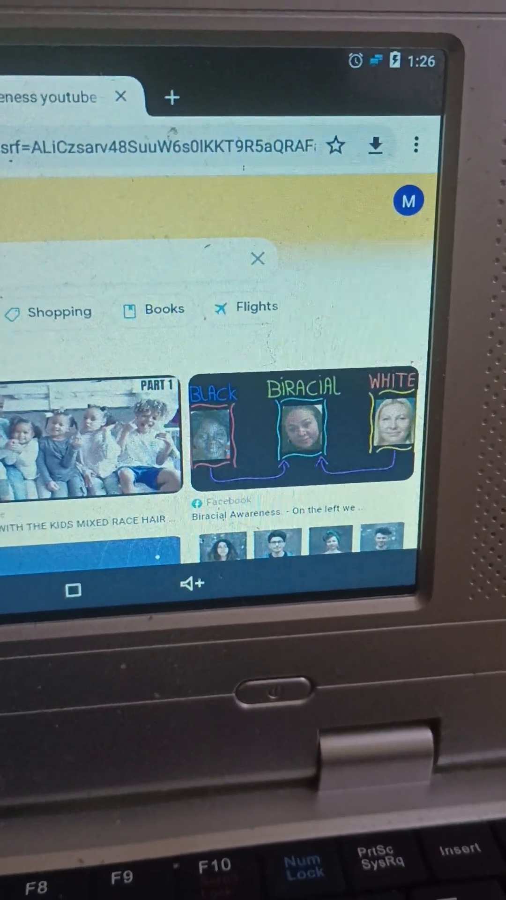
pyautogui.scroll(-3)
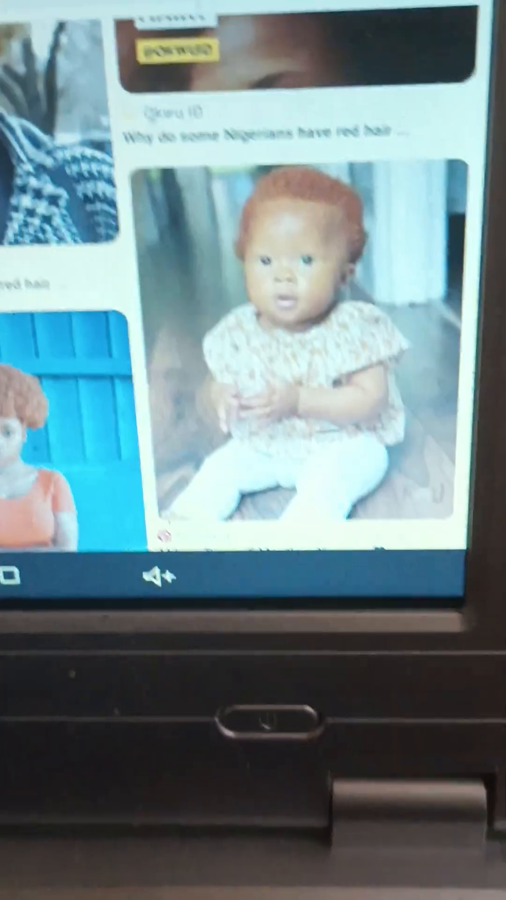
pyautogui.scroll(-3)
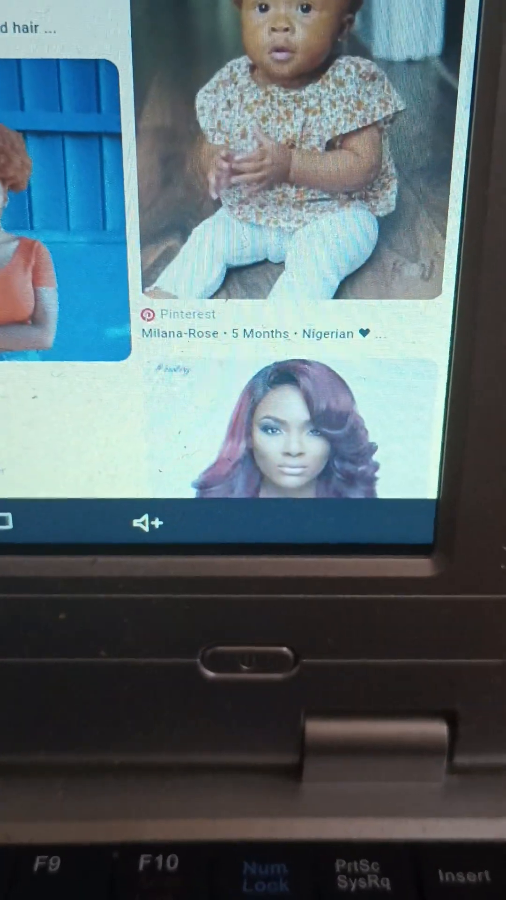
pyautogui.scroll(-3)
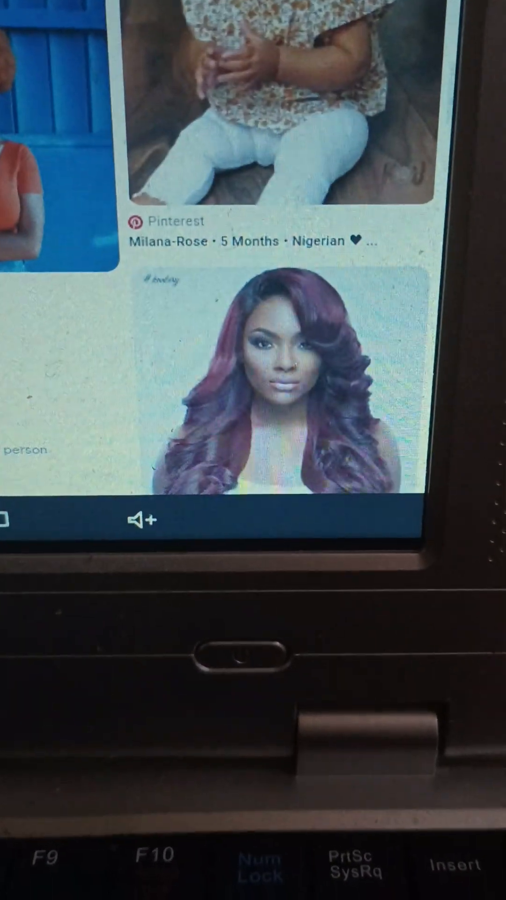
pyautogui.scroll(-3)
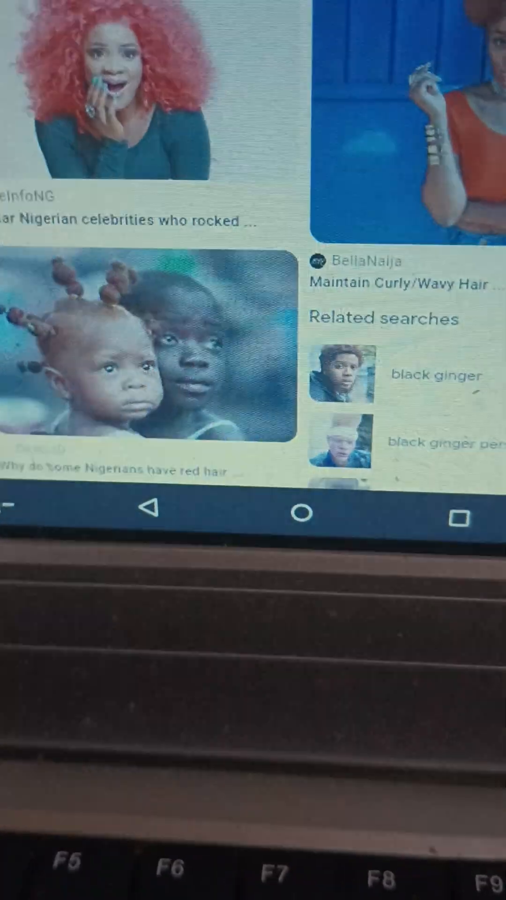
pyautogui.scroll(-3)
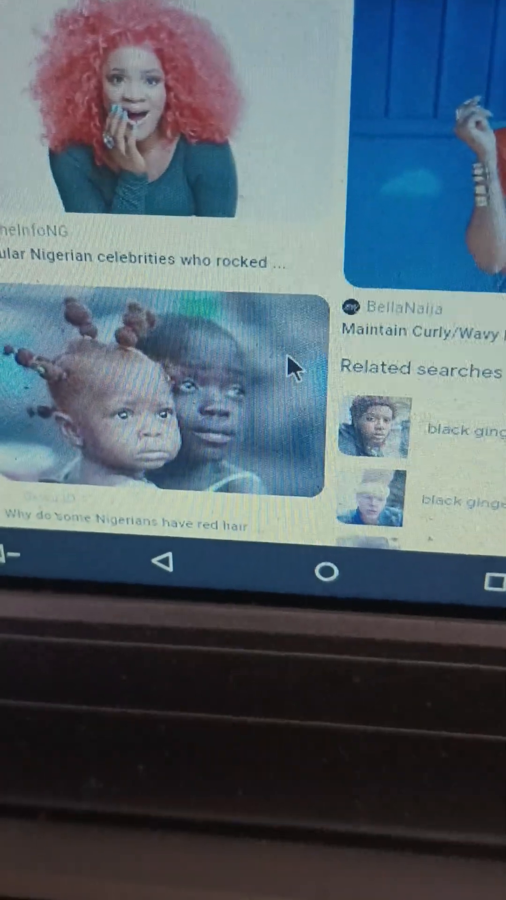
pyautogui.scroll(-3)
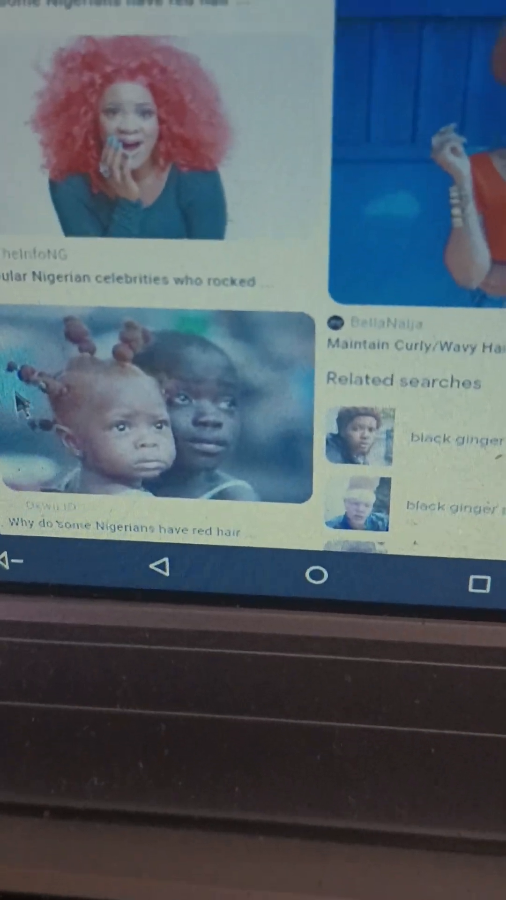
pyautogui.scroll(-3)
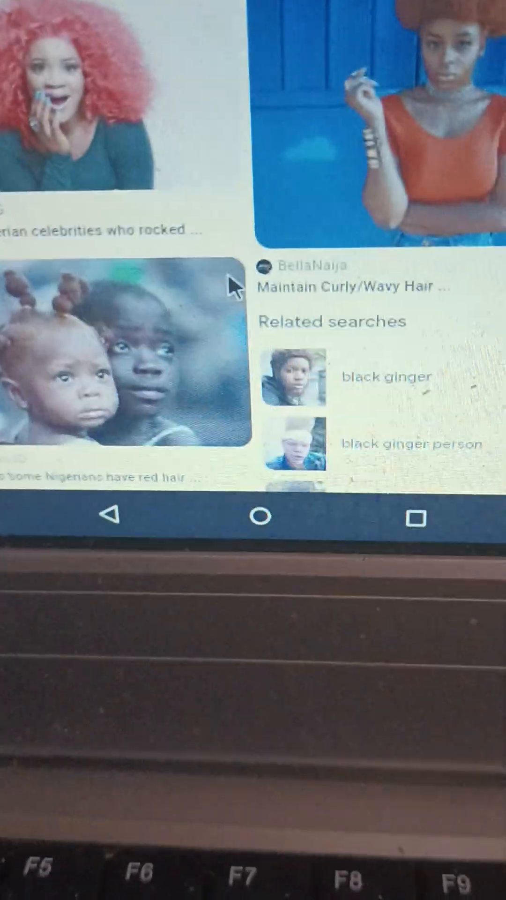
pyautogui.scroll(-3)
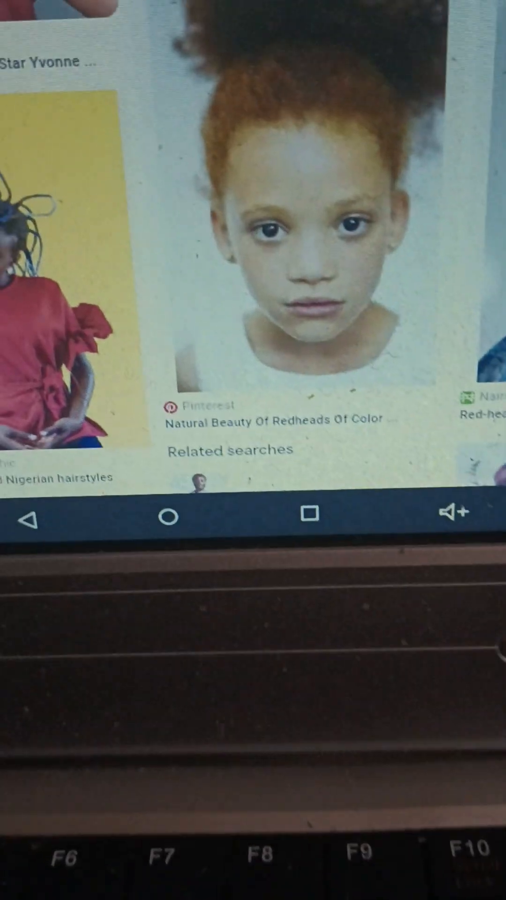
pyautogui.scroll(-3)
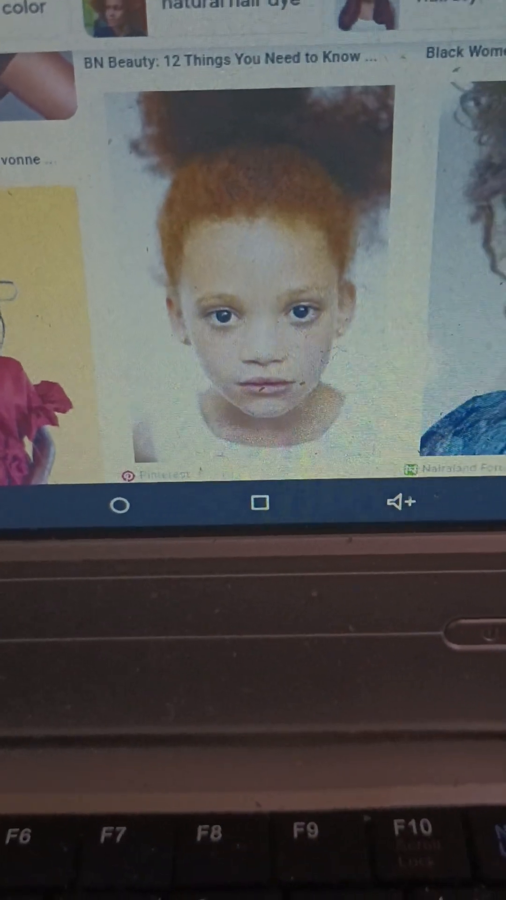
pyautogui.scroll(-3)
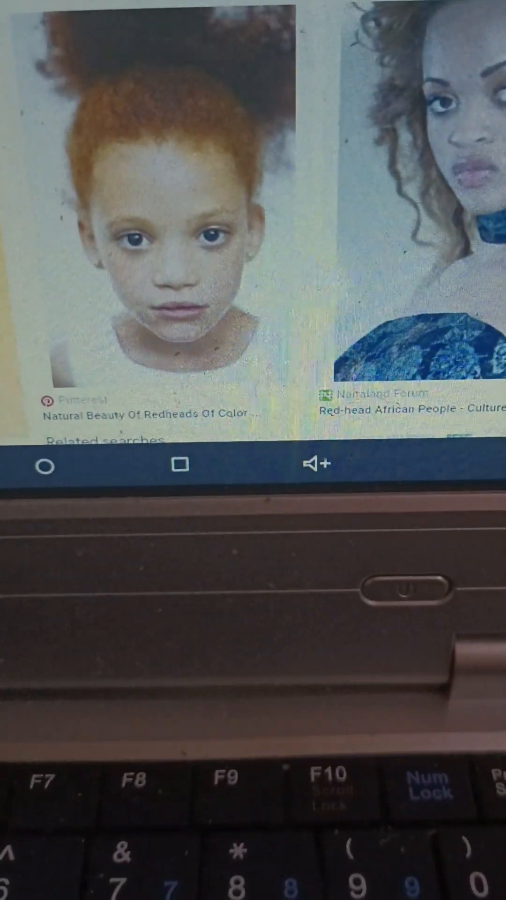